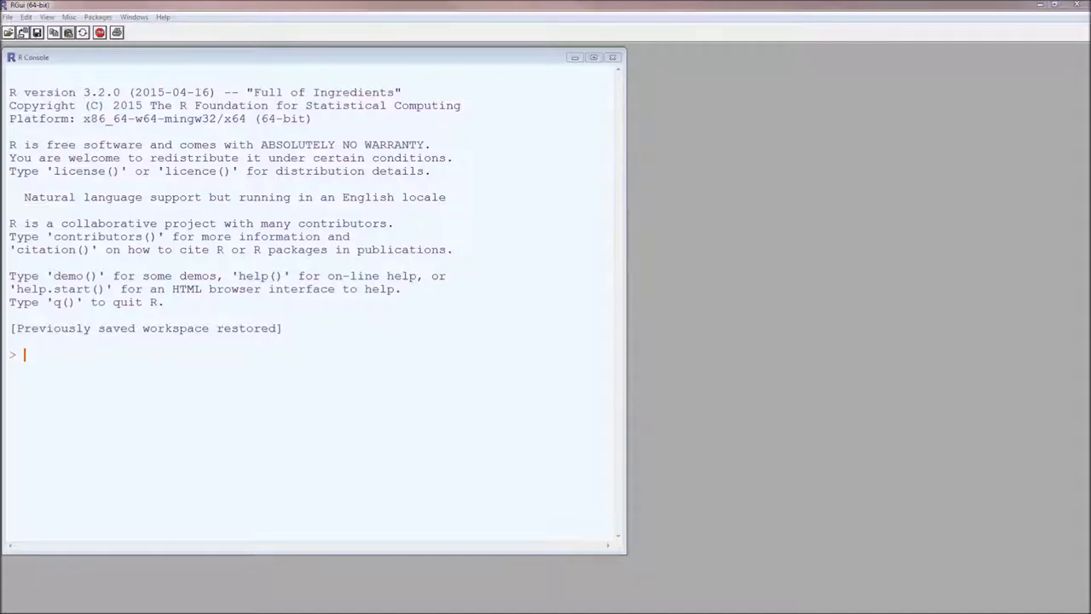
# Show RGui's File menu with its script options.
pyautogui.click(8, 17)
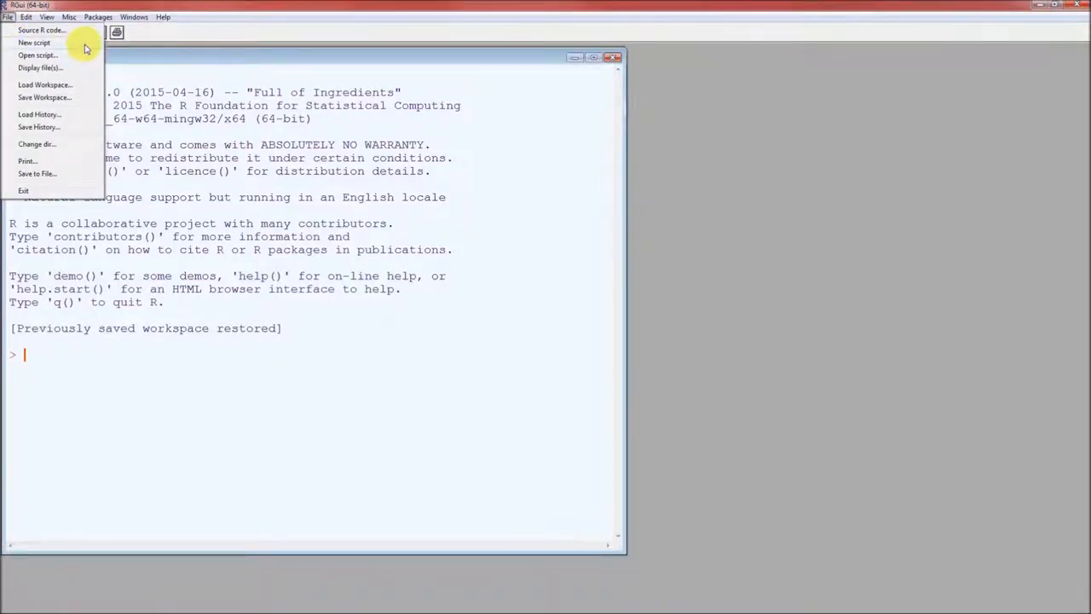
# Create a new blank untitled script in the R Editor.
pyautogui.click(34, 42)
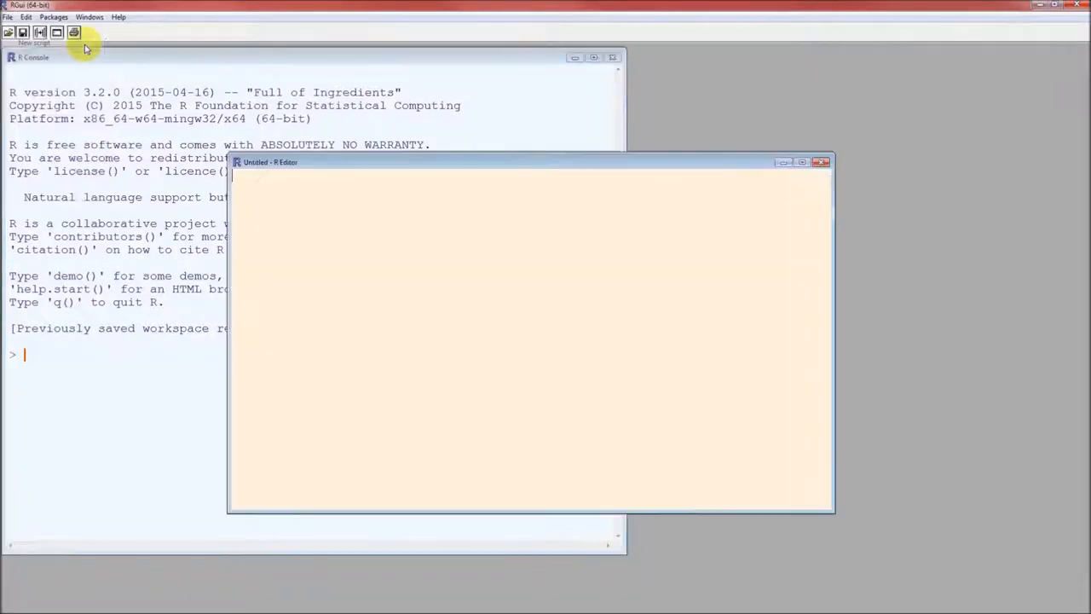
pyautogui.moveTo(497, 167)
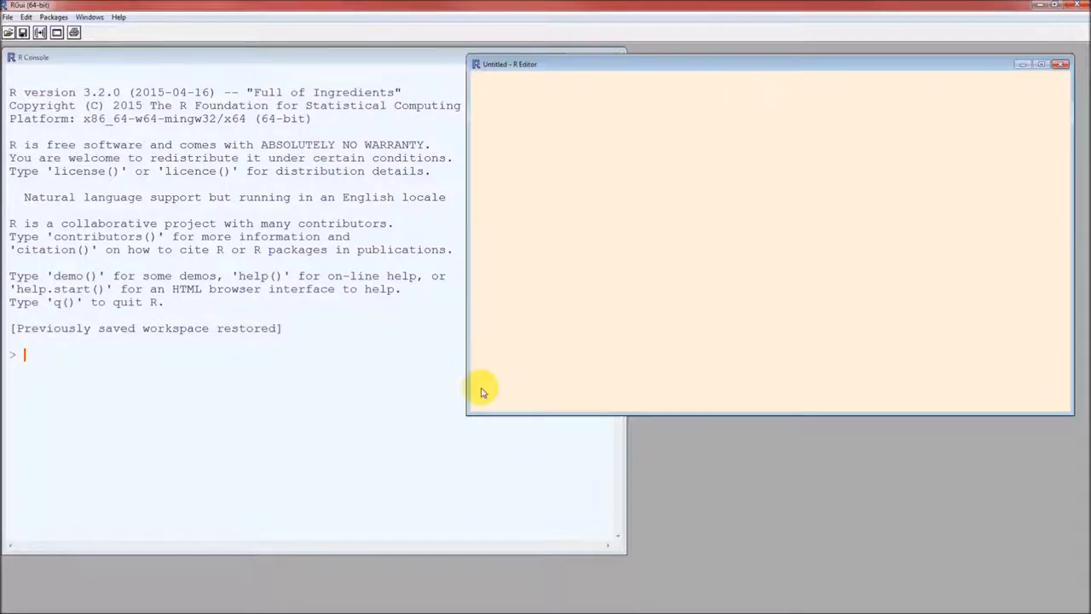
pyautogui.moveTo(485, 414)
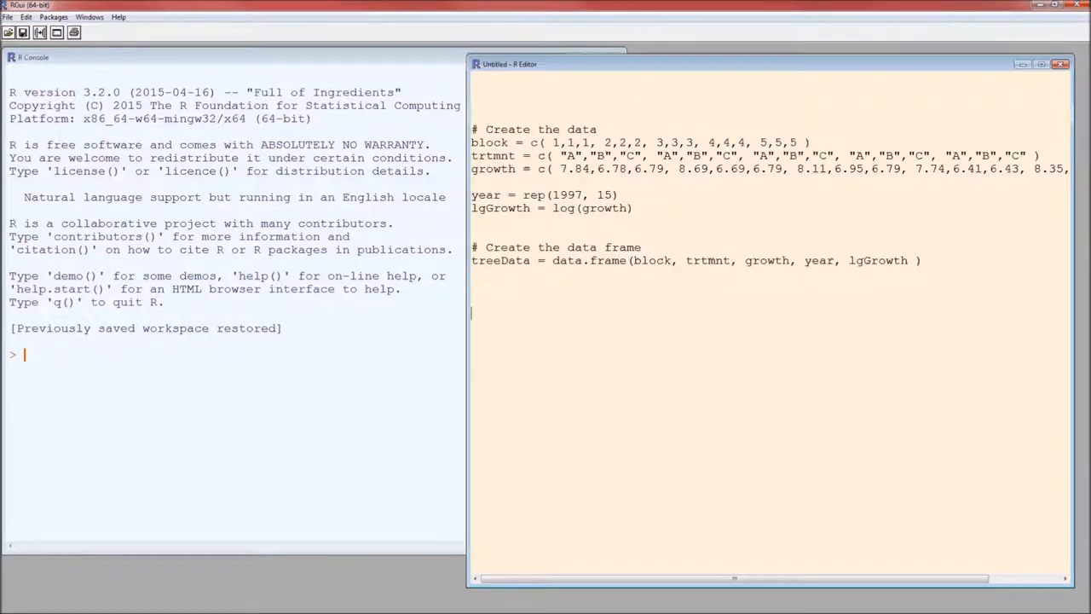
pyautogui.moveTo(461, 186)
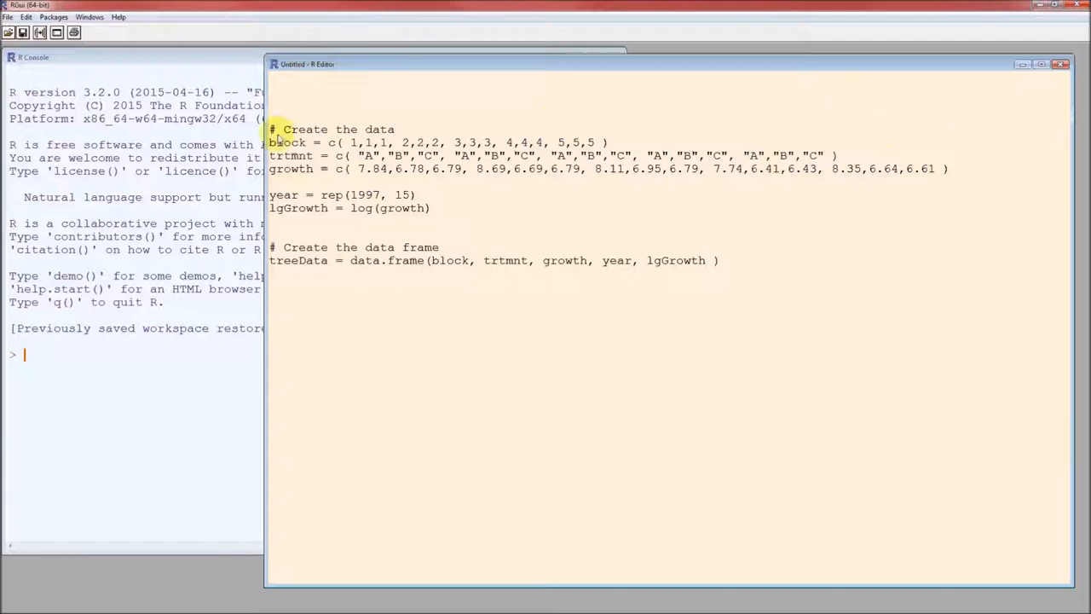
pyautogui.doubleClick(330, 142)
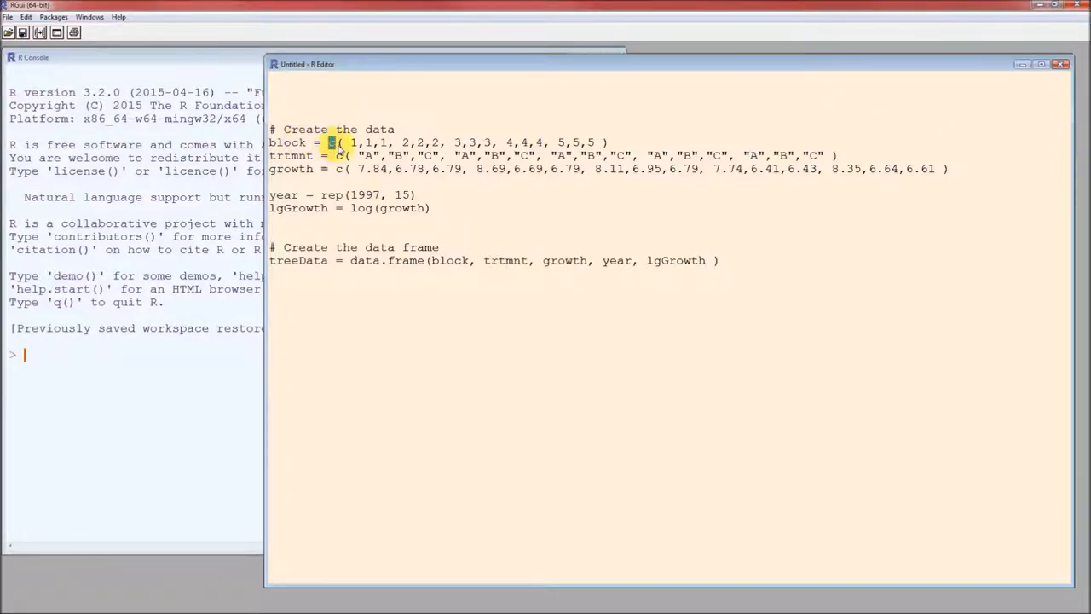
pyautogui.moveTo(412, 405)
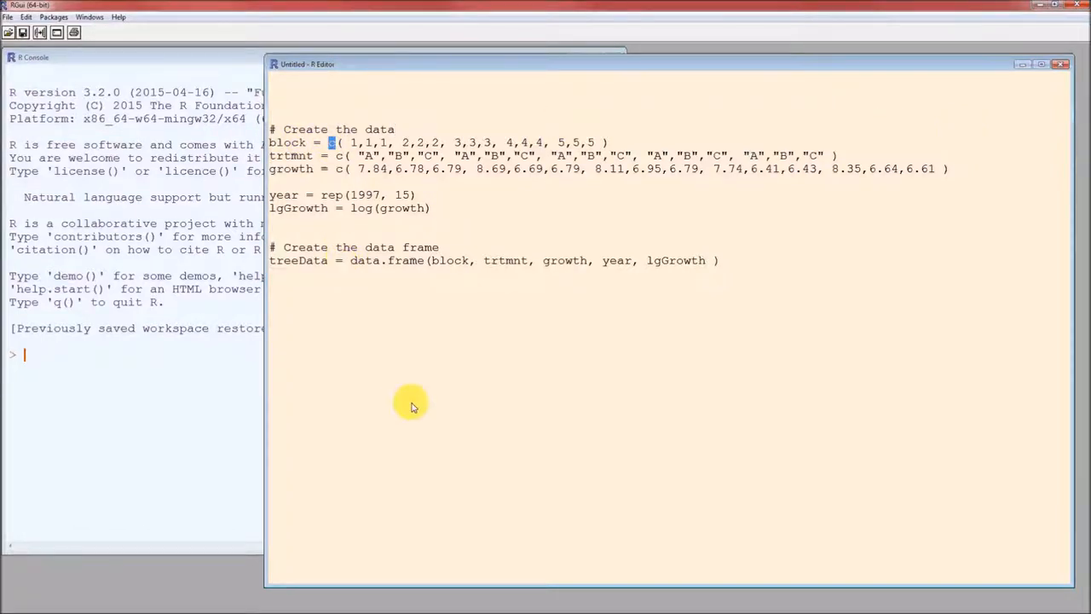
pyautogui.moveTo(375, 252)
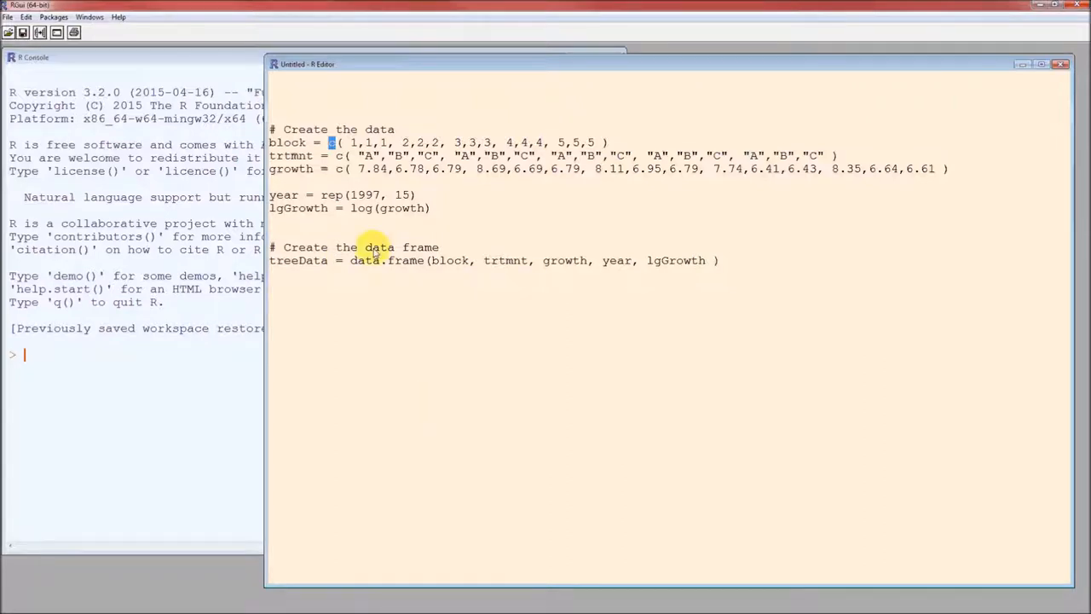
pyautogui.moveTo(333, 142); pyautogui.dragTo(439, 142)
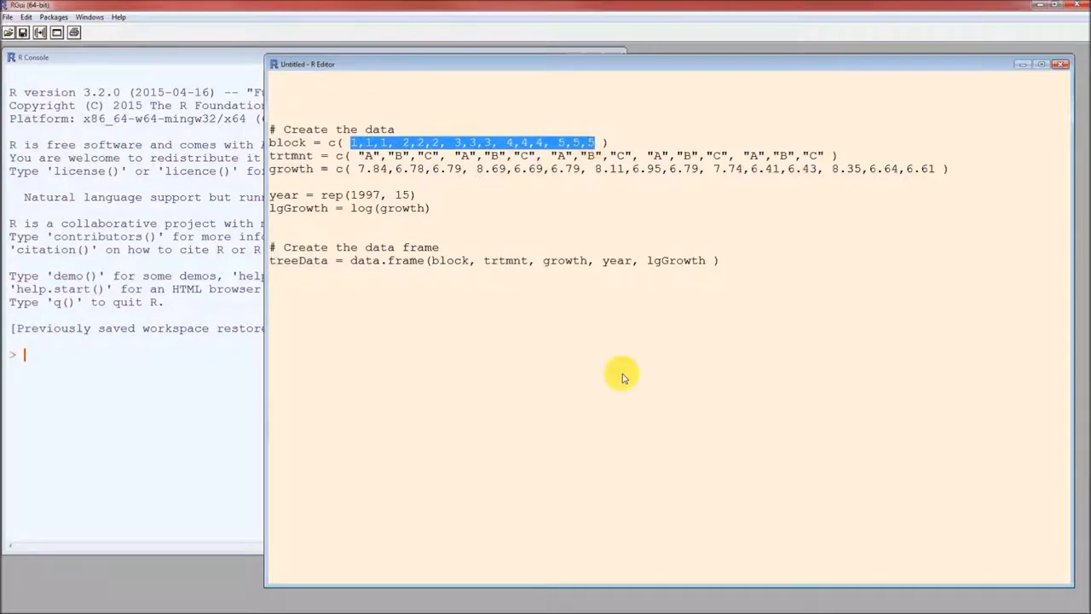
pyautogui.moveTo(611, 409)
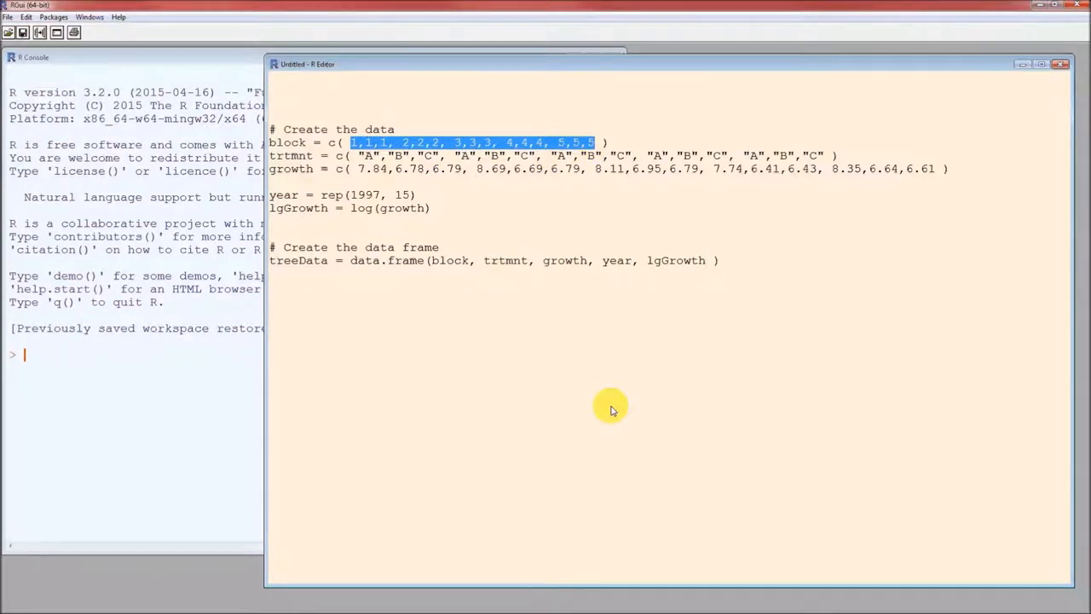
pyautogui.moveTo(280, 133)
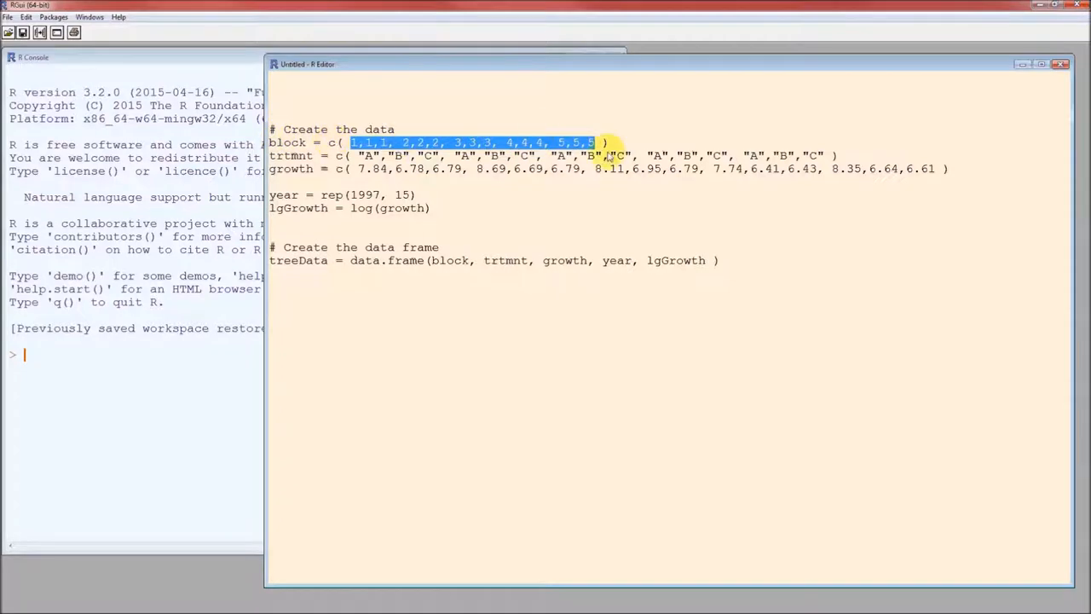
pyautogui.moveTo(668, 432)
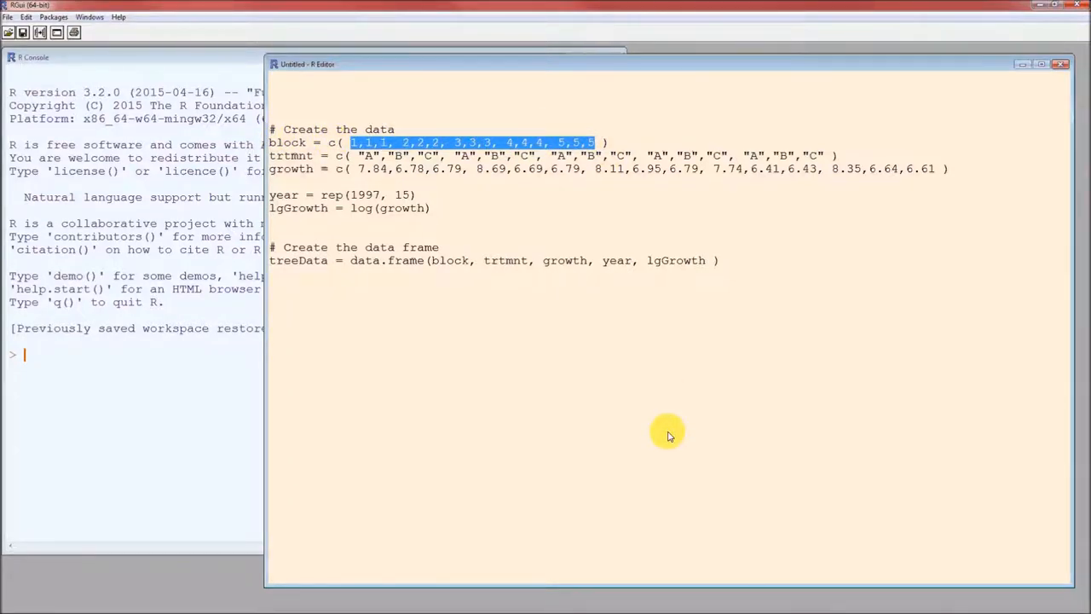
pyautogui.moveTo(341, 199)
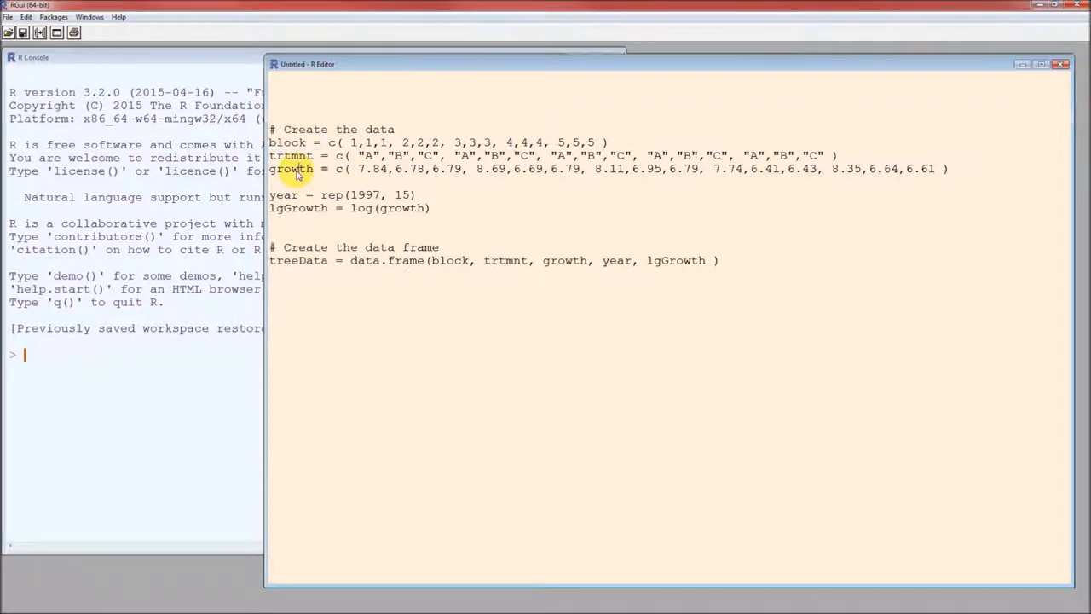
pyautogui.moveTo(514, 178)
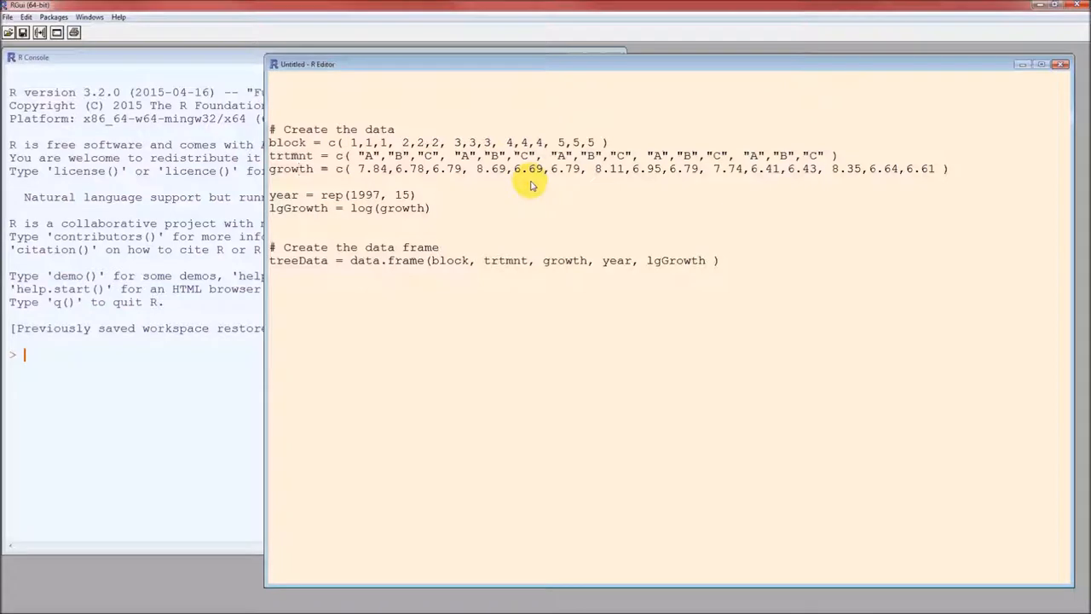
pyautogui.moveTo(464, 193)
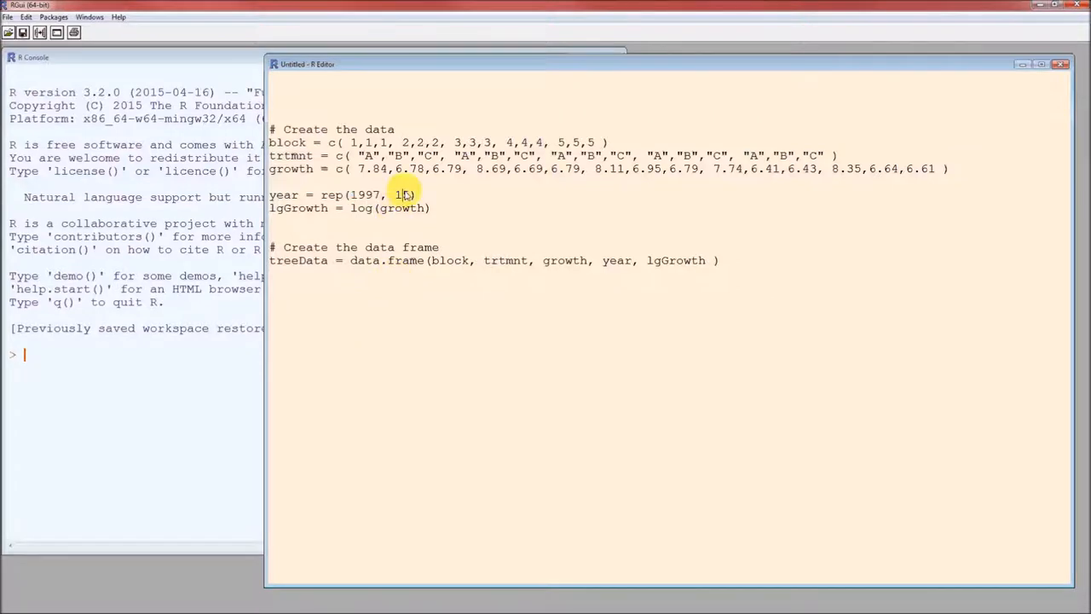
pyautogui.doubleClick(402, 194)
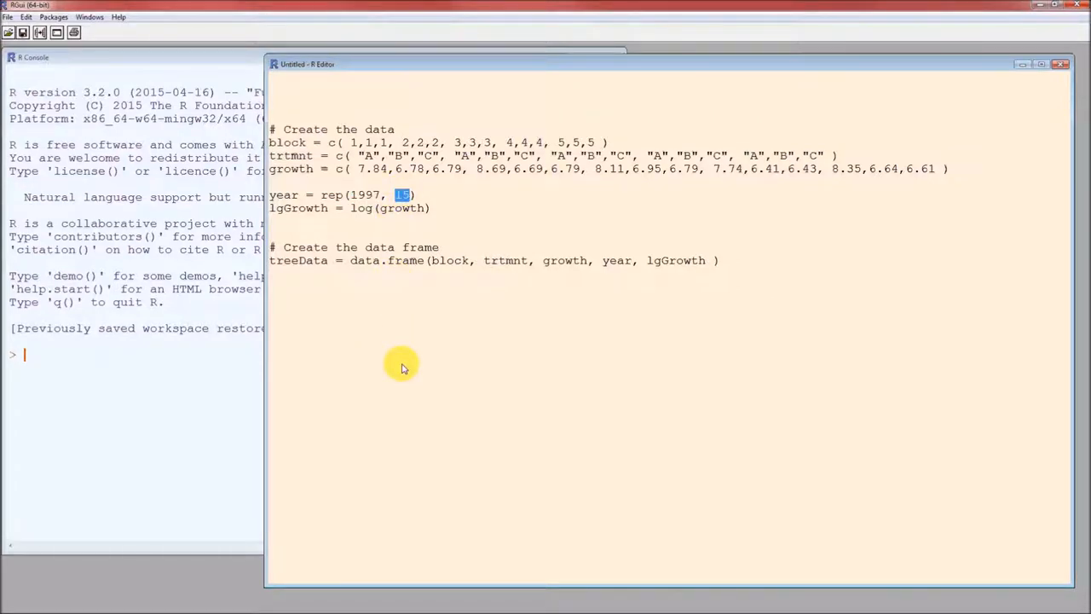
pyautogui.moveTo(439, 209)
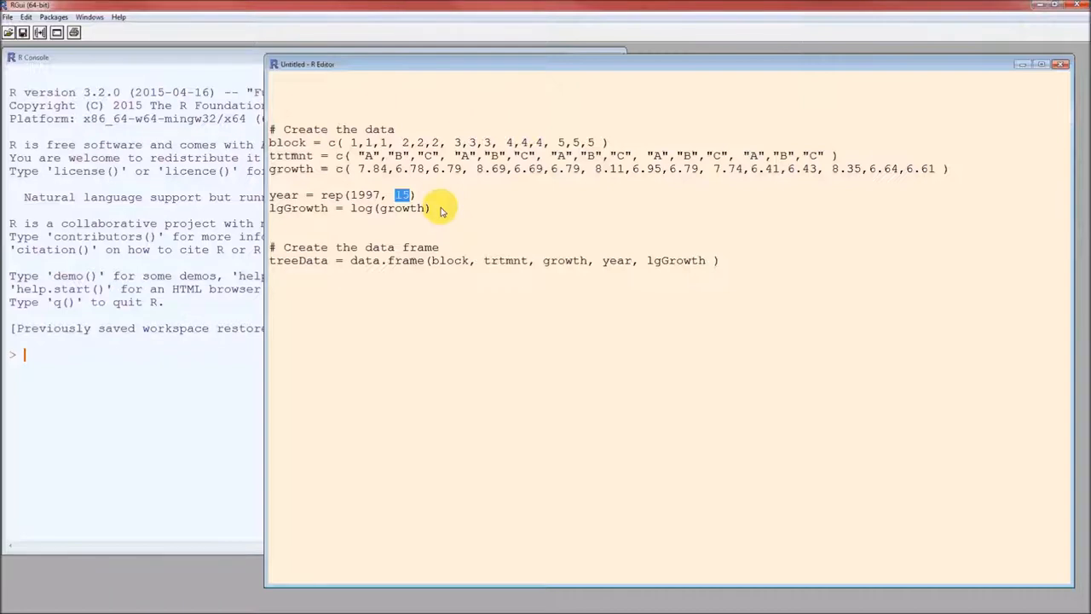
pyautogui.moveTo(309, 213)
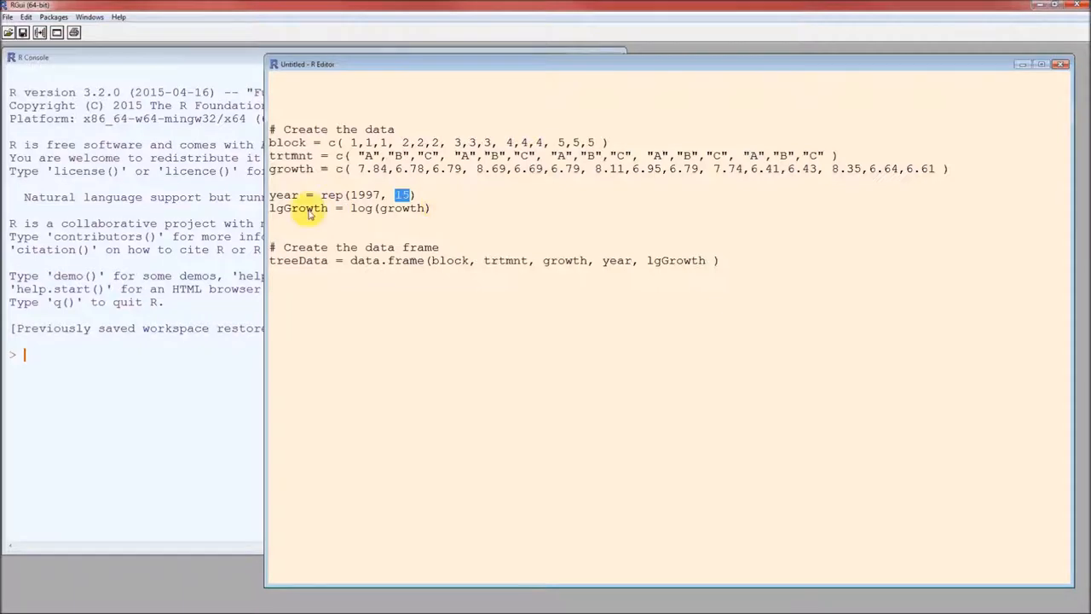
pyautogui.doubleClick(298, 208)
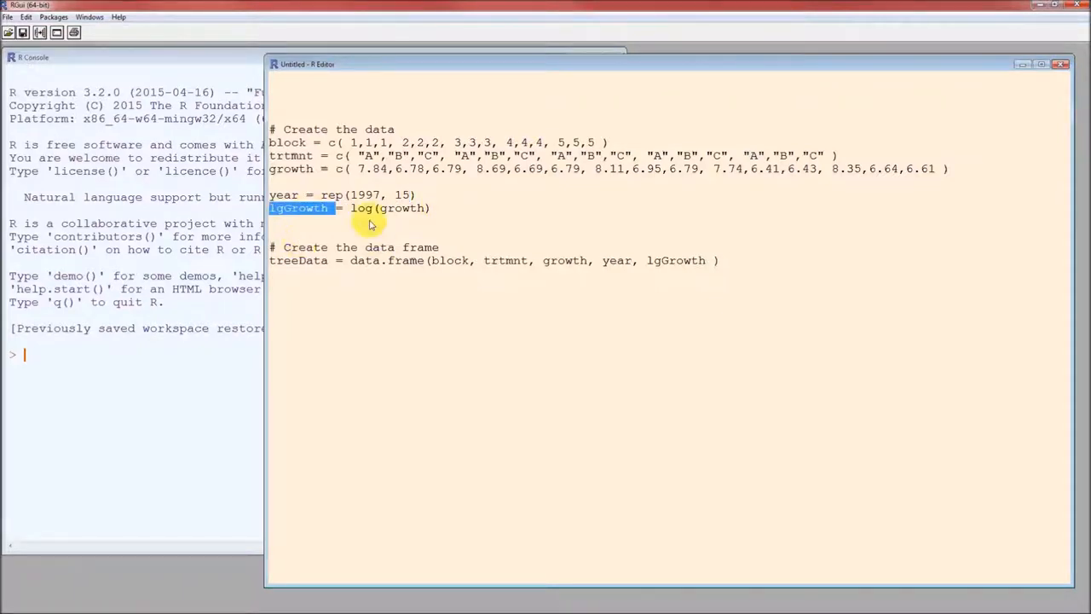
pyautogui.click(368, 213)
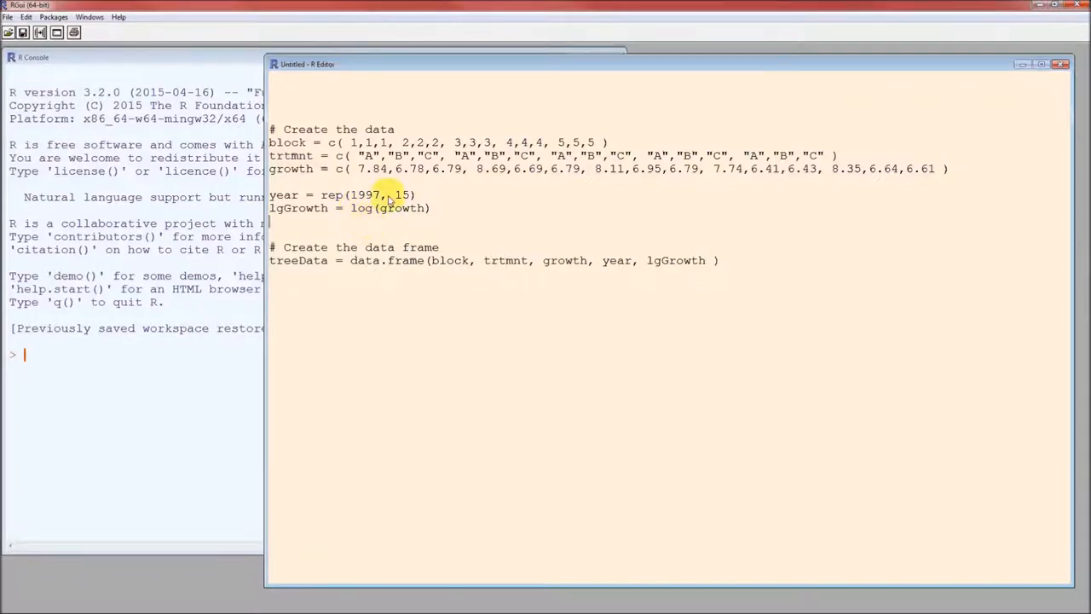
# Run the selected data-creation lines through lgGrowth in the console.
pyautogui.moveTo(269, 143); pyautogui.dragTo(430, 208)
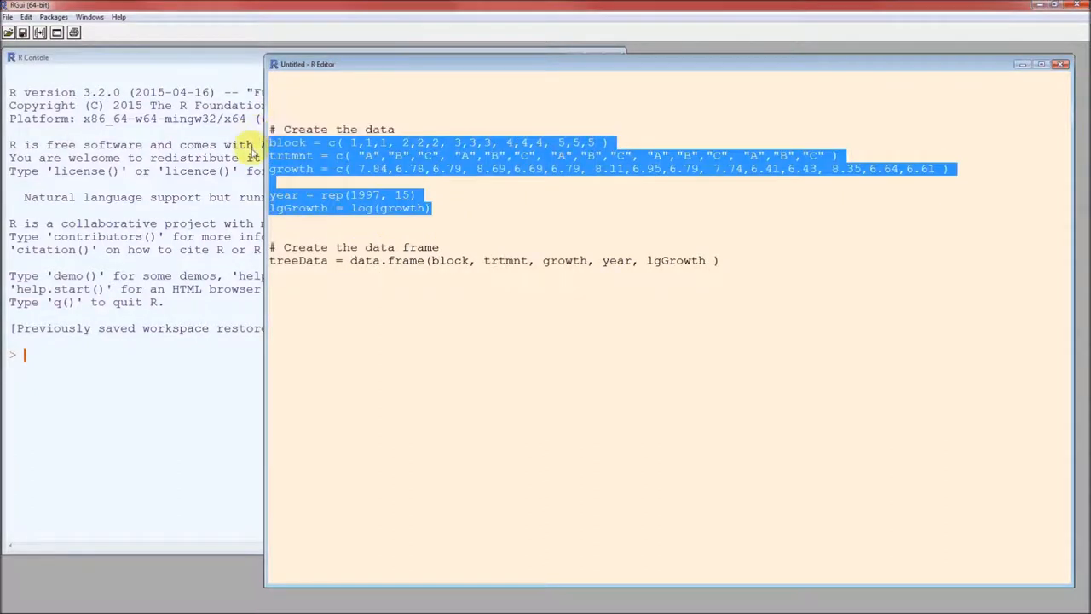
pyautogui.moveTo(433, 225)
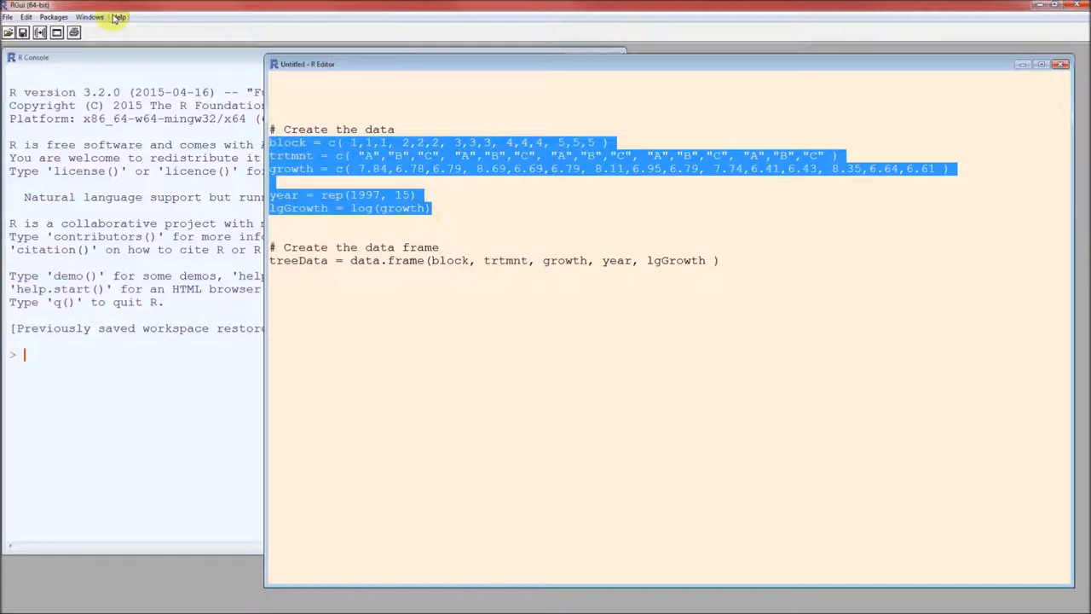
pyautogui.click(90, 17)
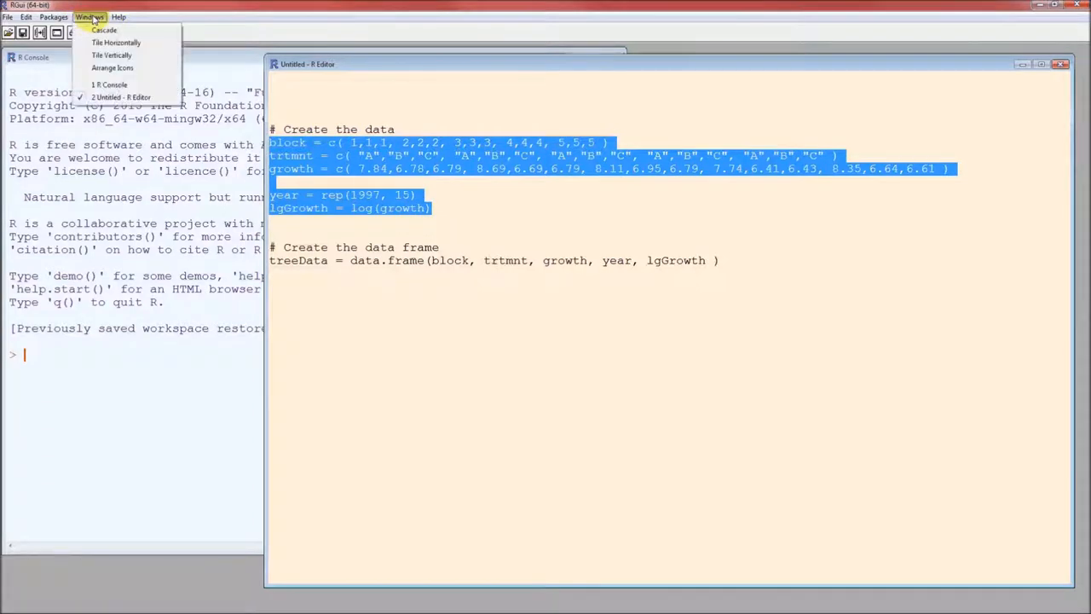
pyautogui.click(54, 16)
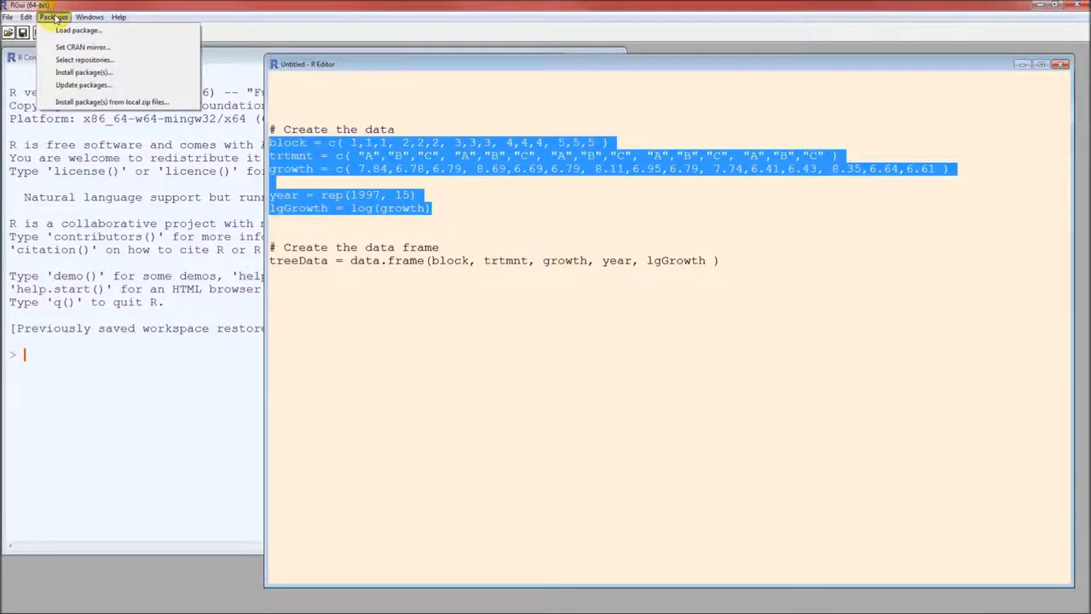
pyautogui.click(26, 16)
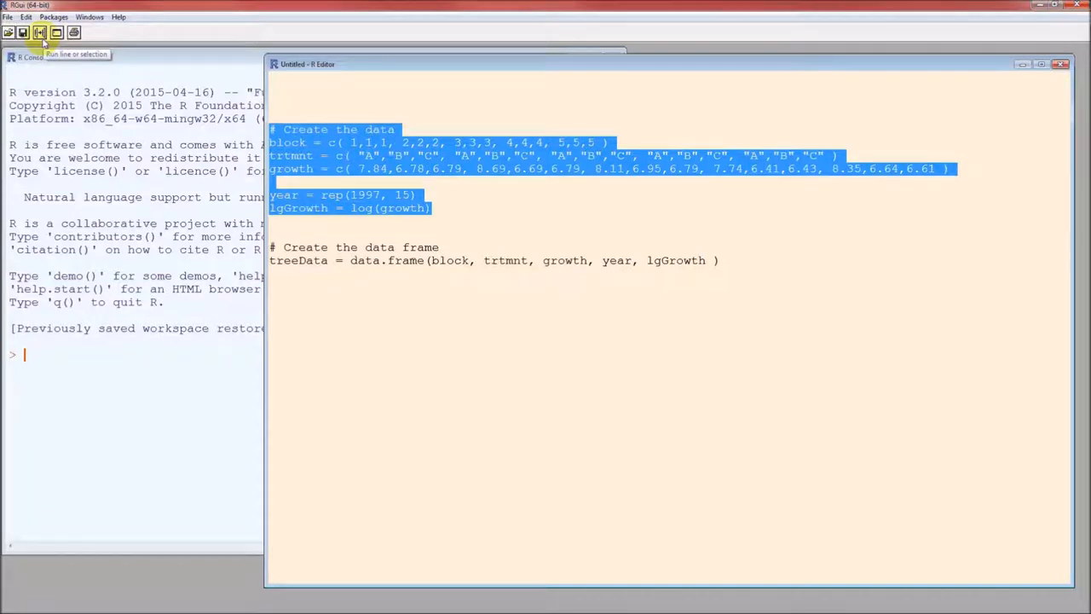
pyautogui.click(40, 32)
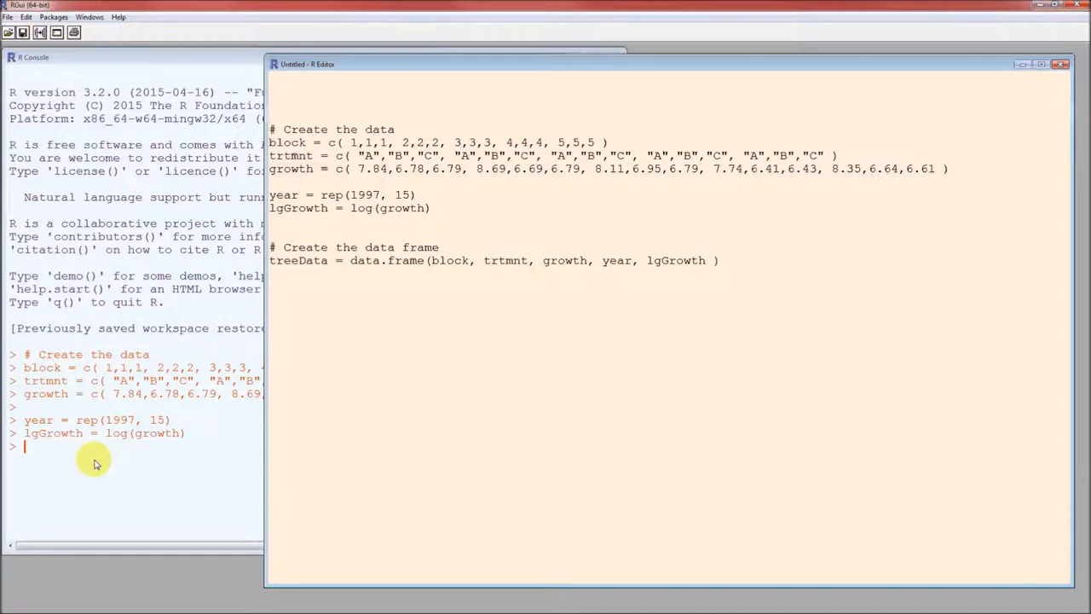
pyautogui.moveTo(47, 462)
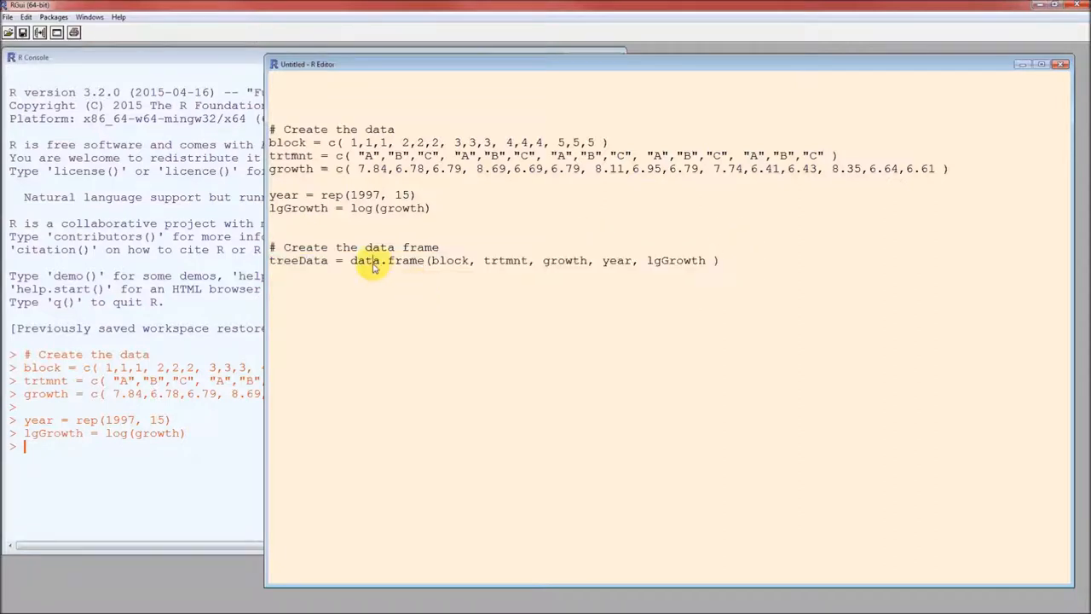
pyautogui.doubleClick(369, 260)
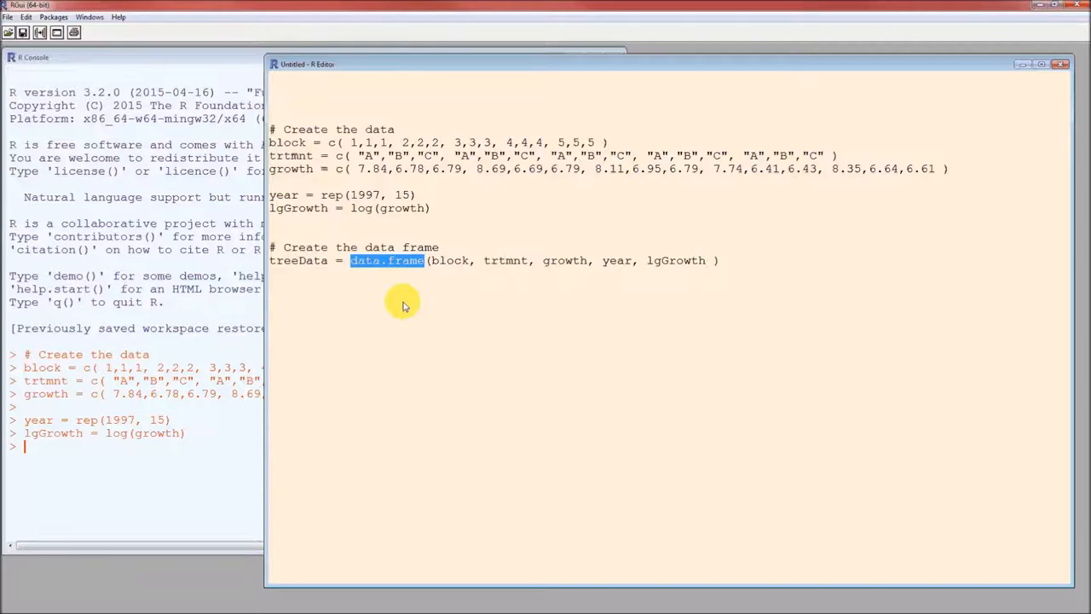
pyautogui.moveTo(412, 275)
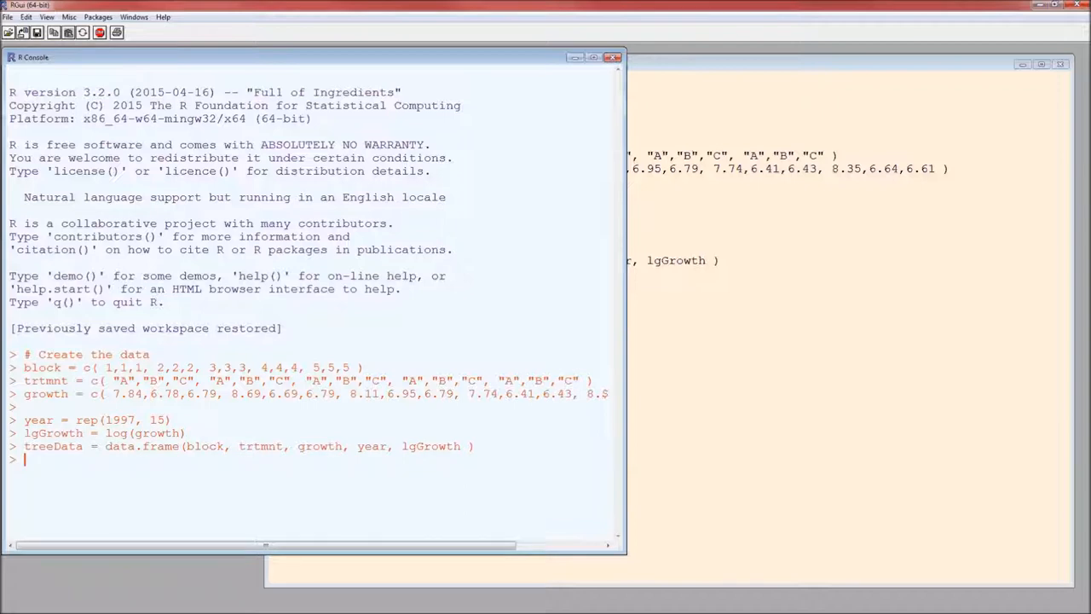
# Print block, trtmnt and the 15-row treeData data frame in the console.
pyautogui.write('block')
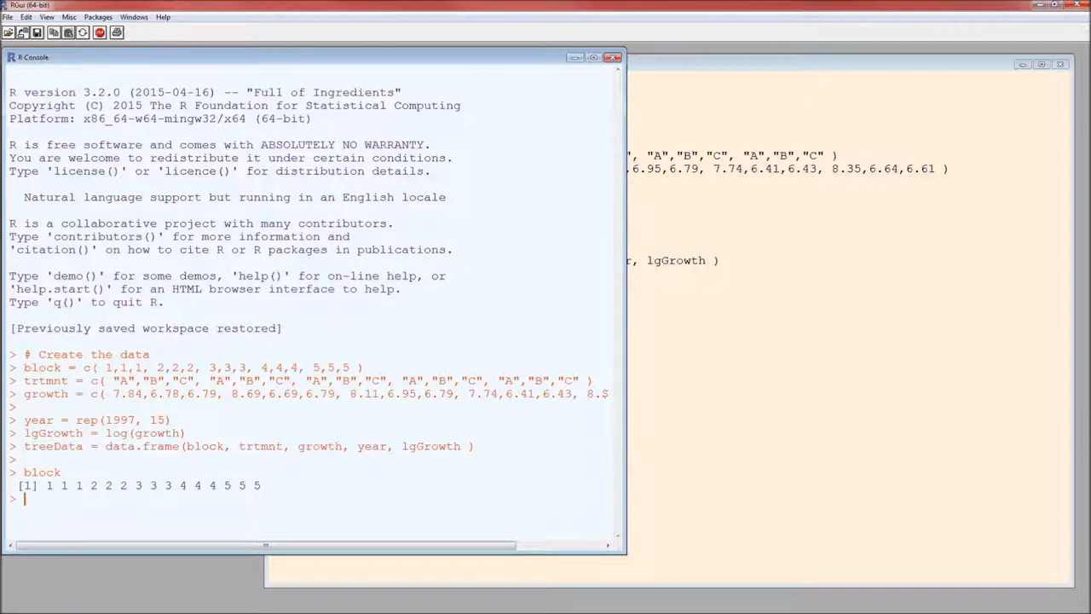
pyautogui.write('trtmnt')
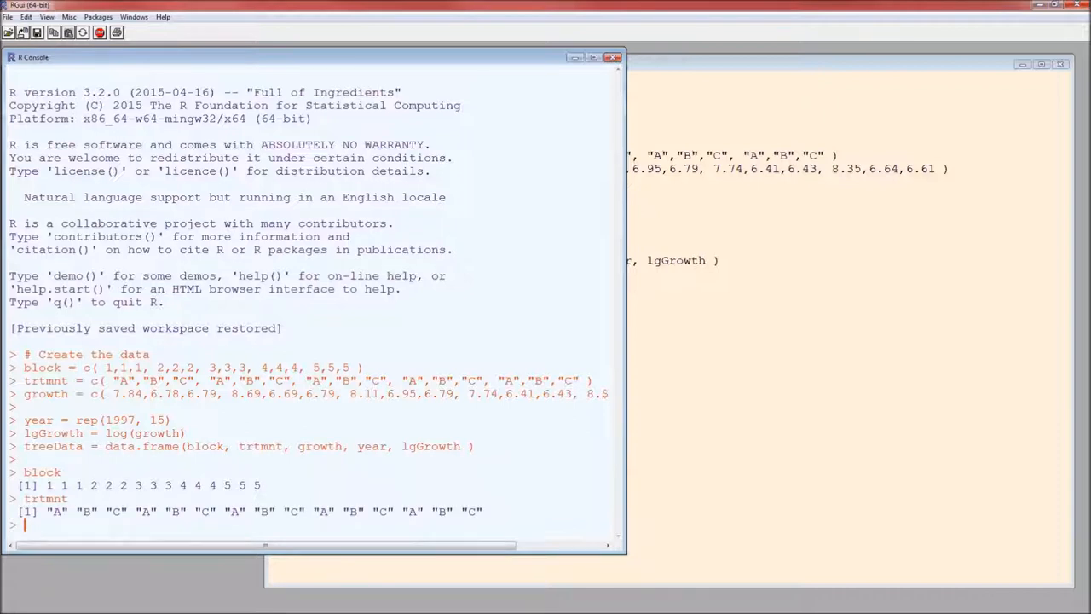
pyautogui.write('treeDa')
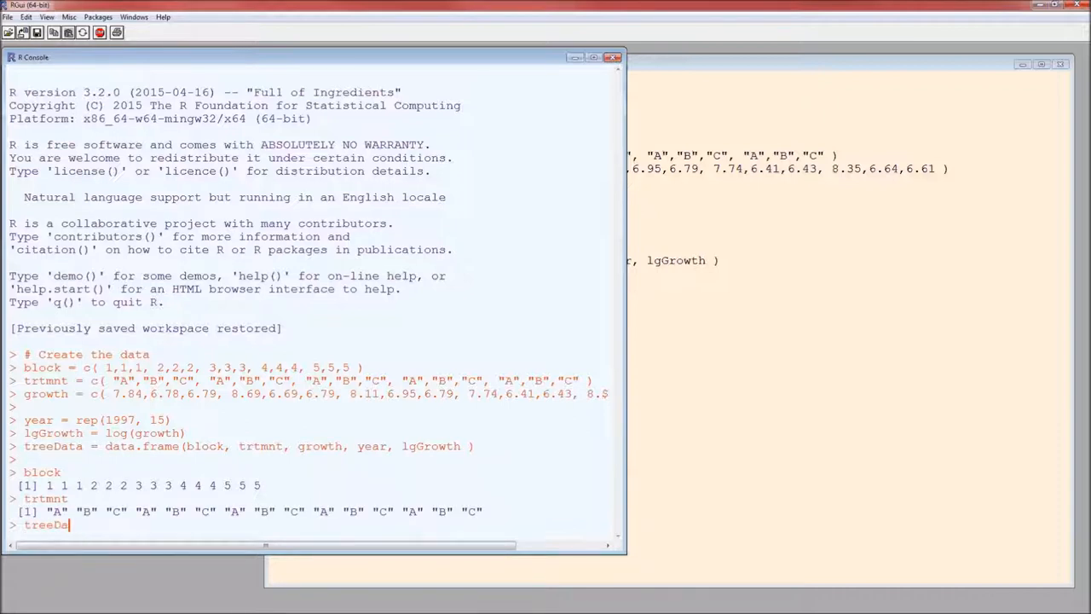
pyautogui.write('ta')
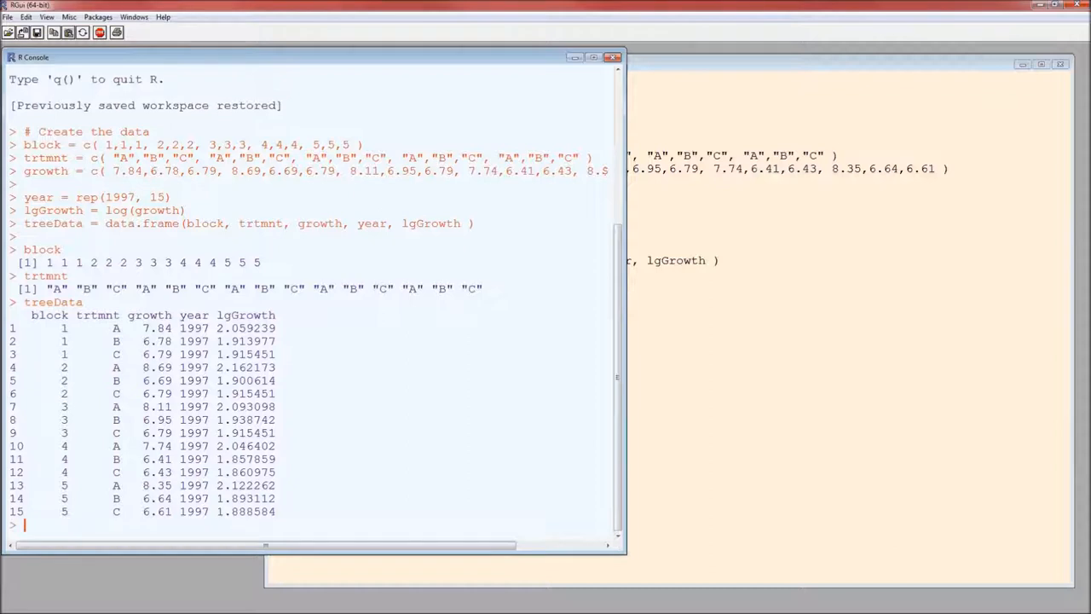
pyautogui.moveTo(386, 210)
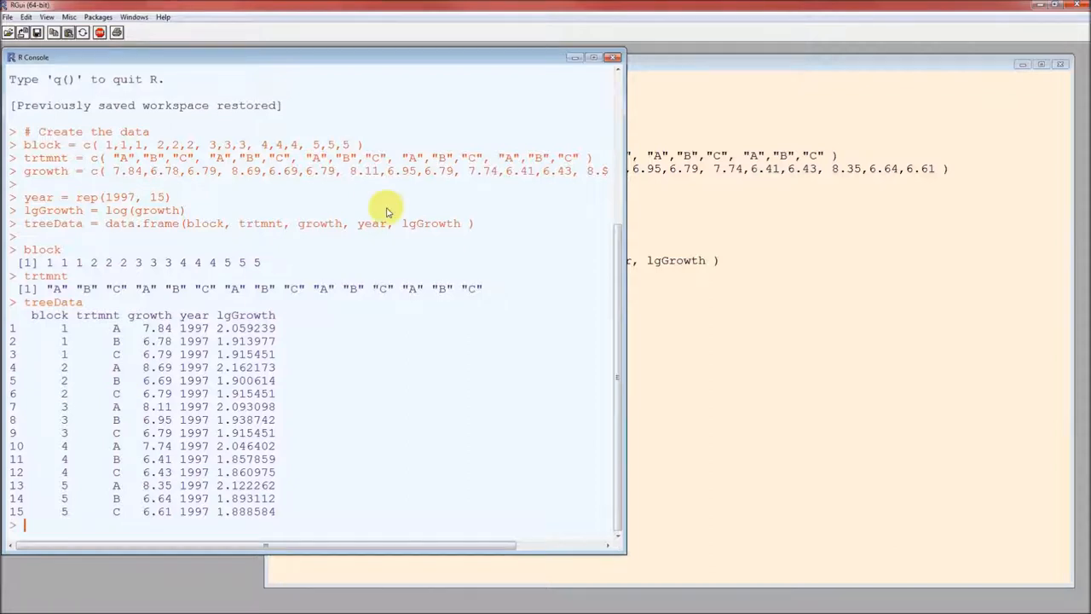
pyautogui.moveTo(97, 319)
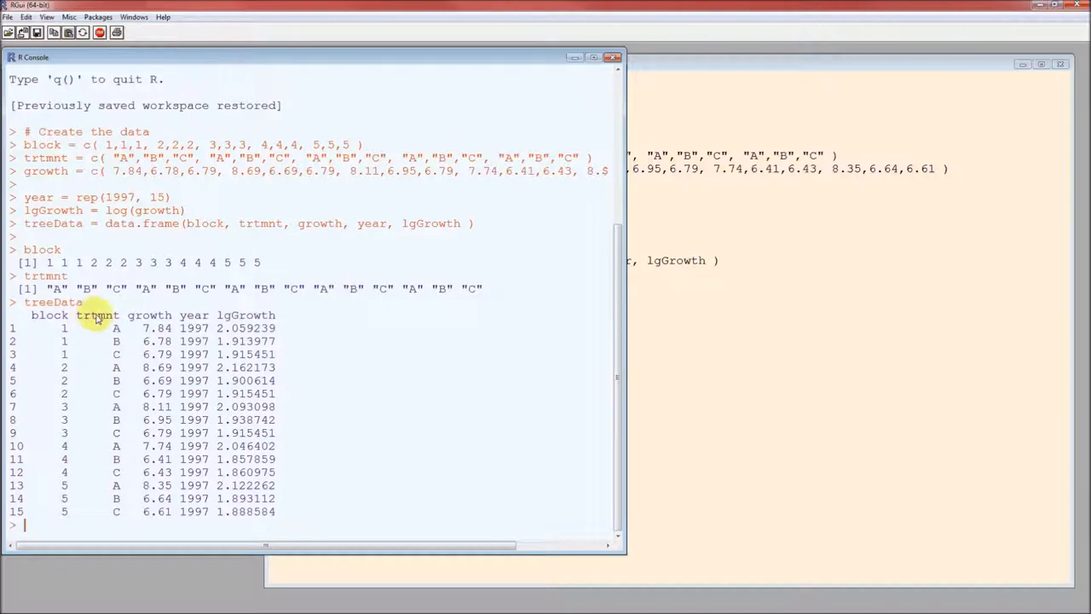
pyautogui.moveTo(168, 330)
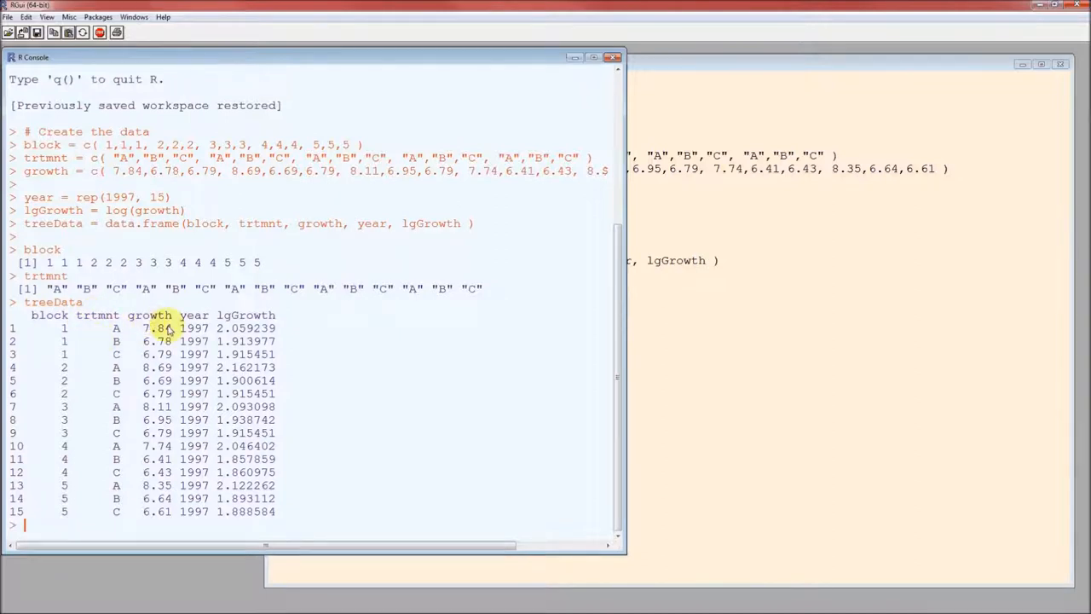
pyautogui.moveTo(245, 324)
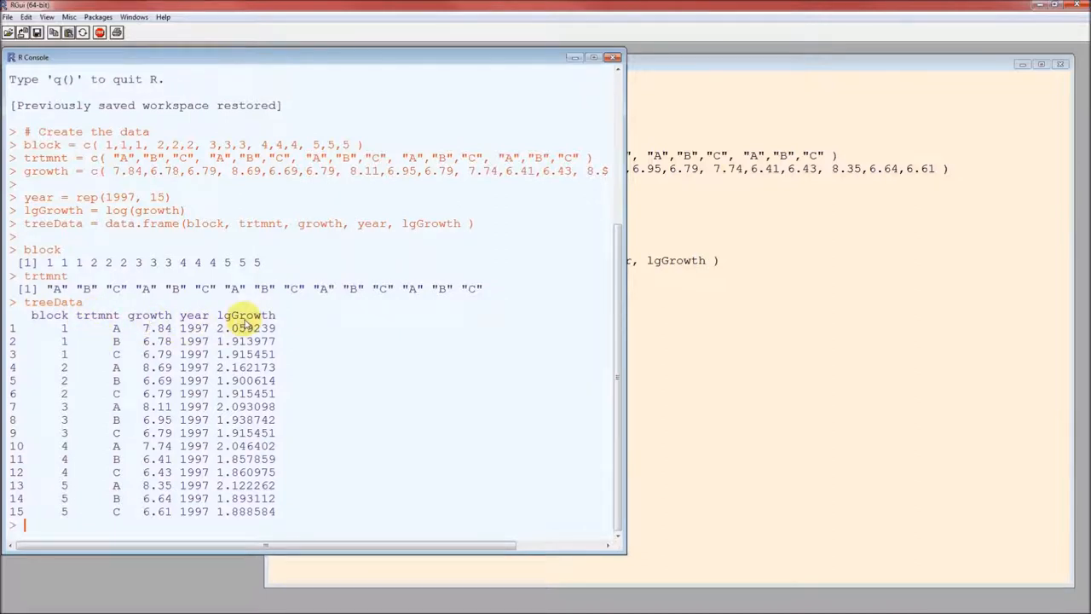
pyautogui.moveTo(247, 529)
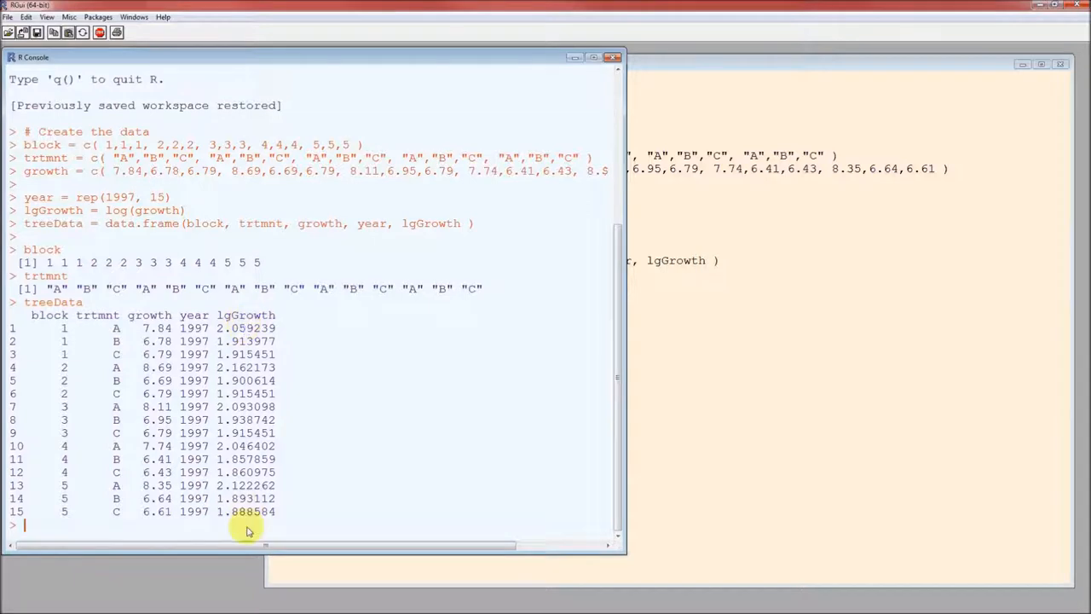
pyautogui.moveTo(166, 520)
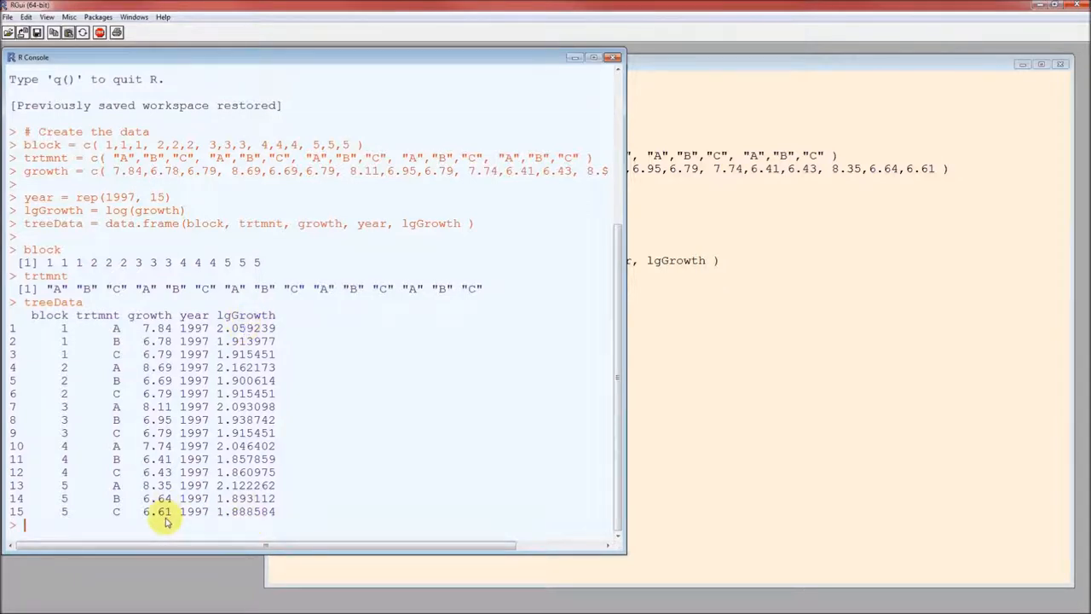
pyautogui.moveTo(81, 520)
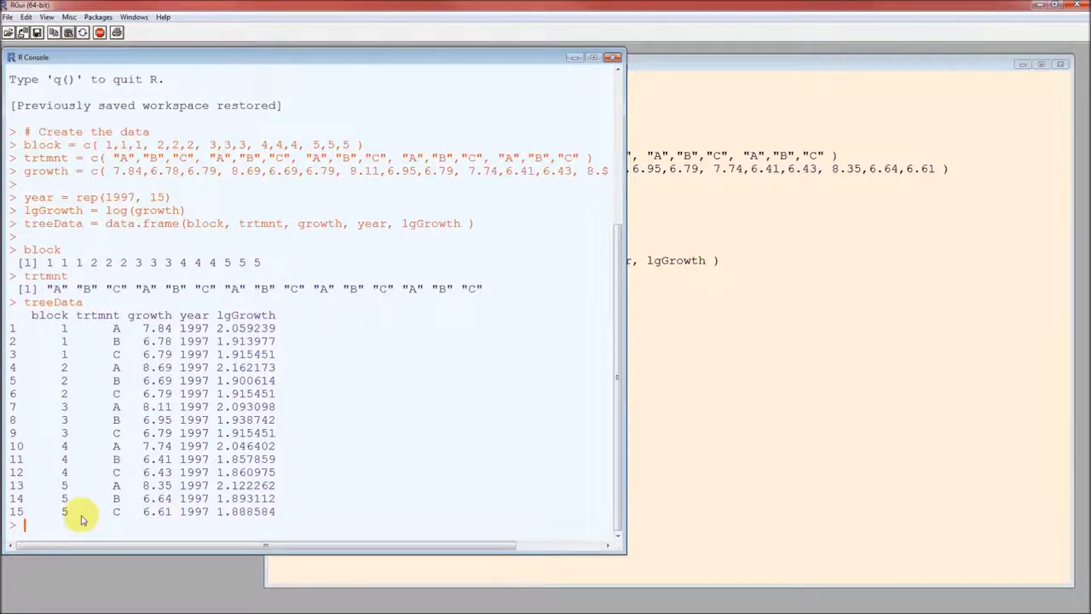
pyautogui.moveTo(151, 520)
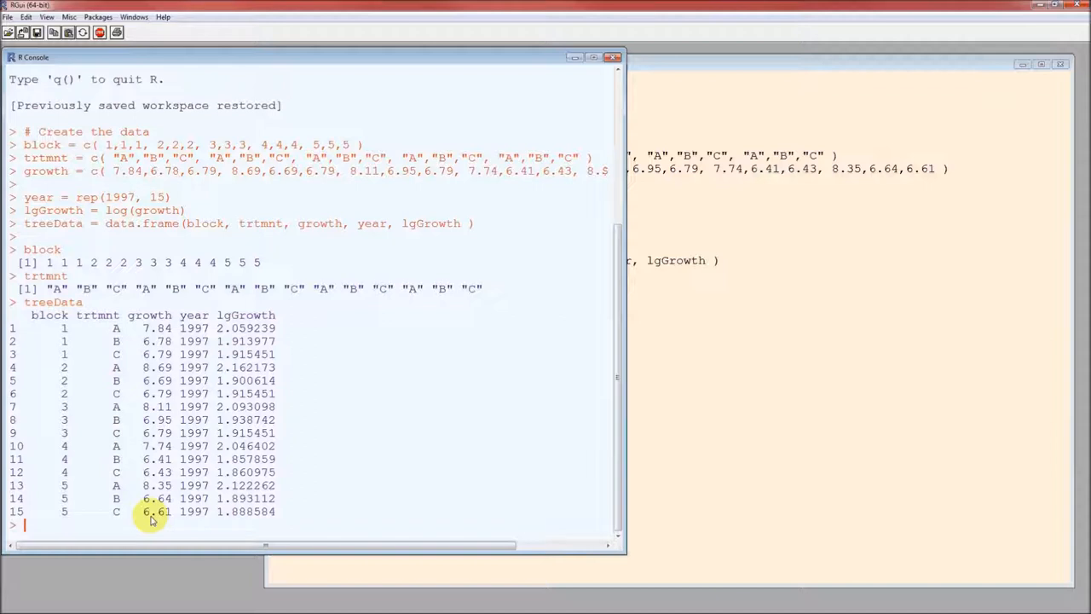
pyautogui.moveTo(183, 518)
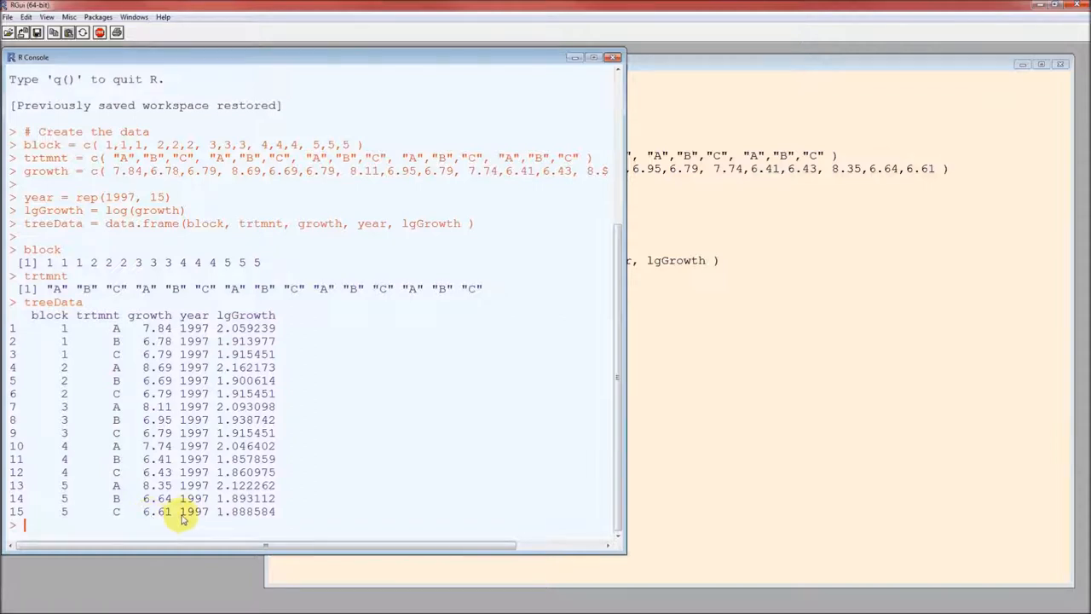
pyautogui.moveTo(233, 529)
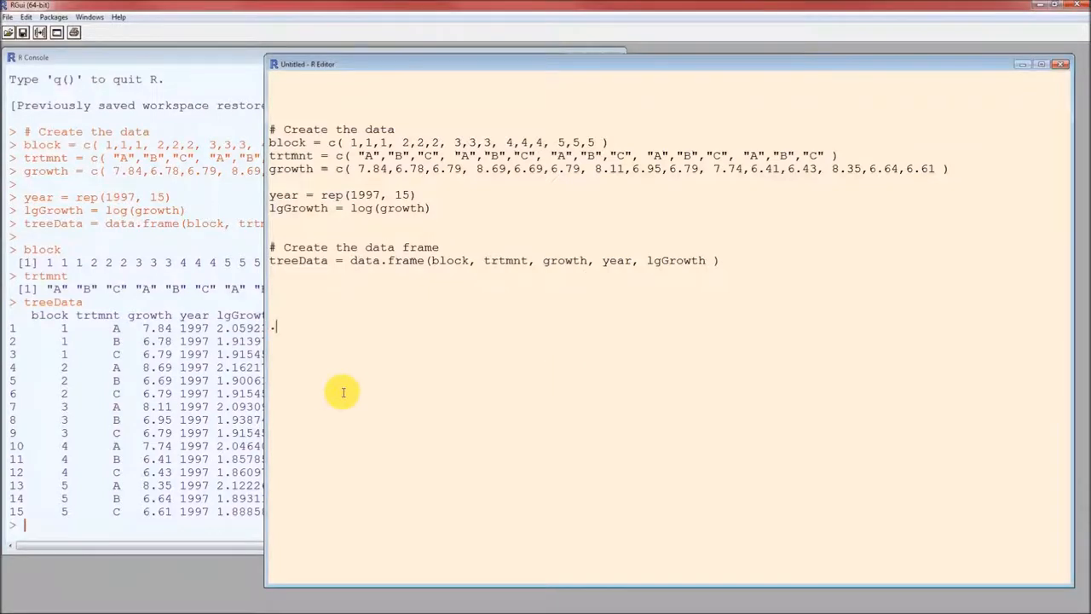
# Add f38 = read.csv("H://stat5013/fisher38.csv") and highlight read.csv and the extension.
pyautogui.write('f38 = read.csv("H://stat5013/fisher38.csv")')
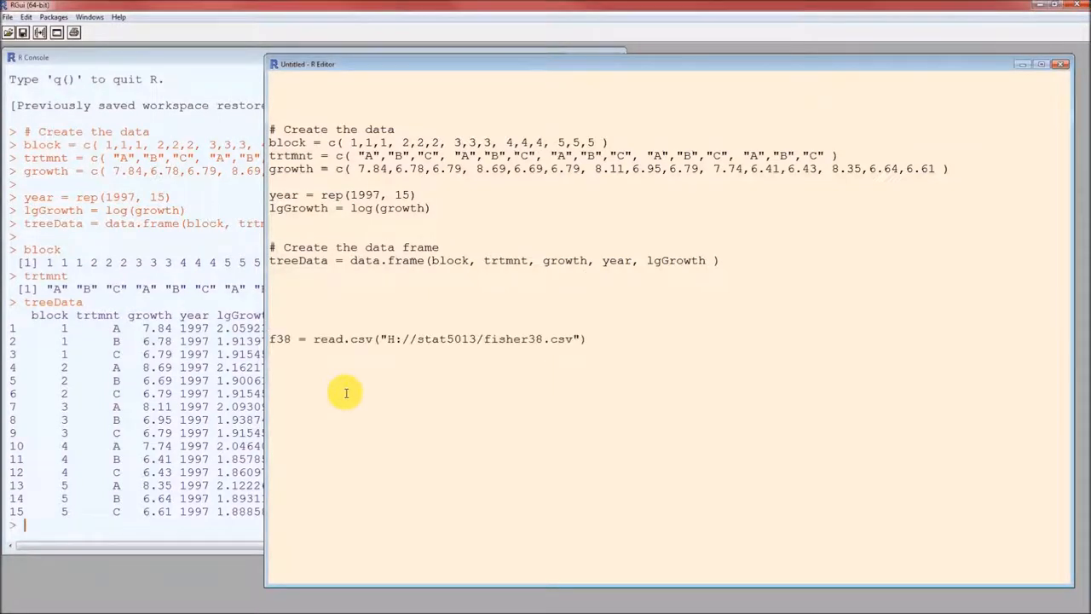
pyautogui.moveTo(335, 338)
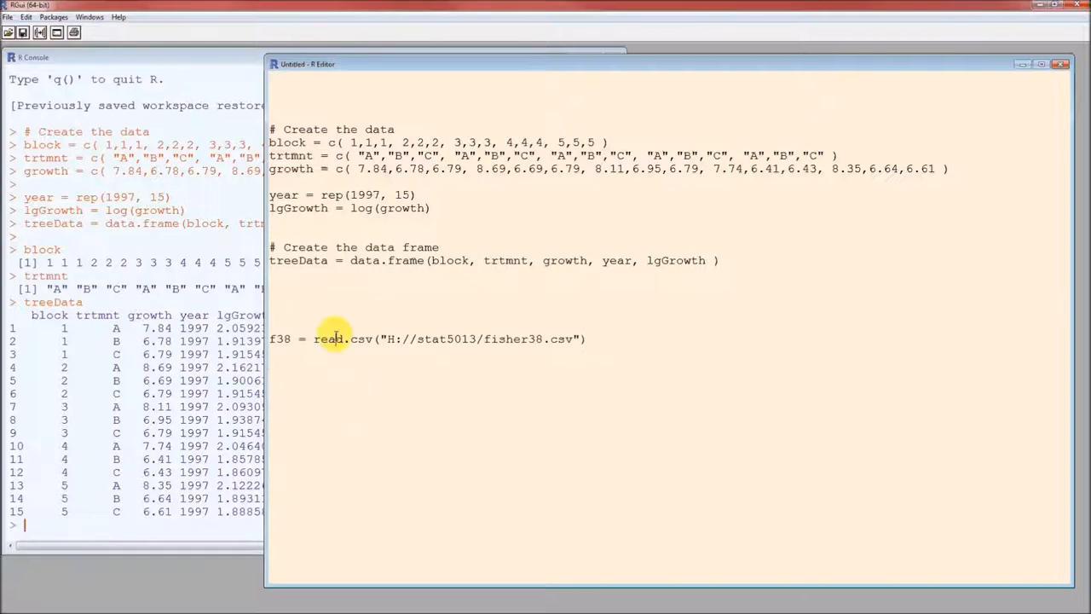
pyautogui.doubleClick(342, 338)
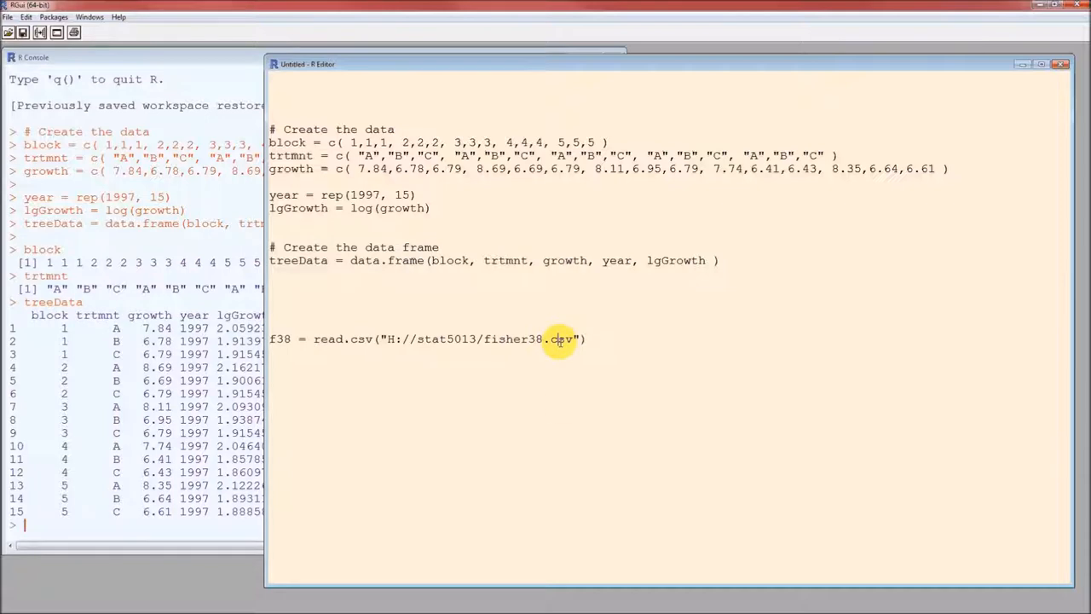
pyautogui.doubleClick(560, 339)
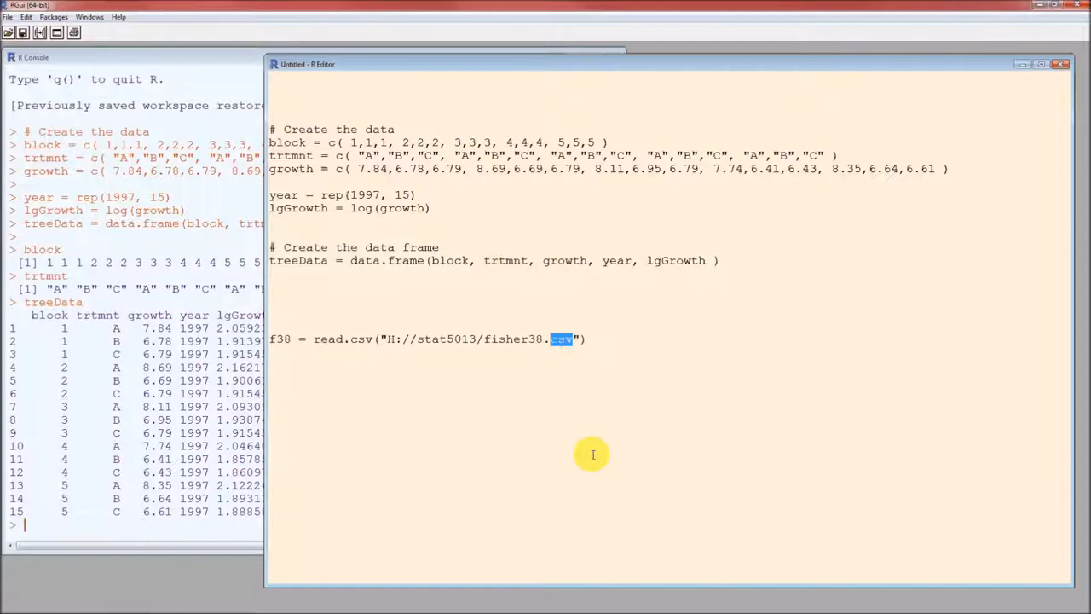
pyautogui.moveTo(616, 361)
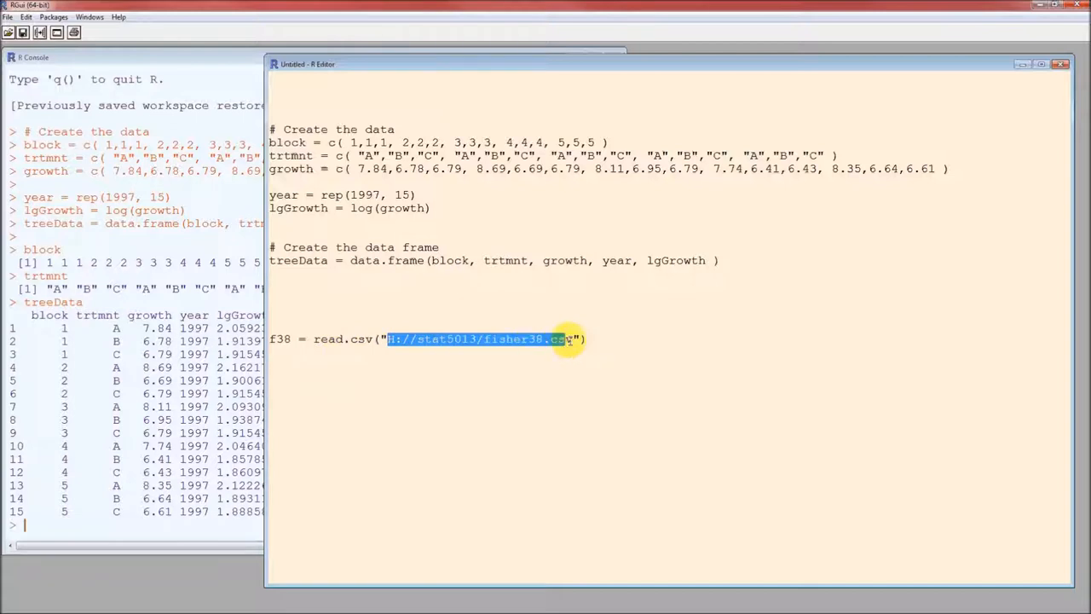
pyautogui.moveTo(585, 432)
pyautogui.write('f')
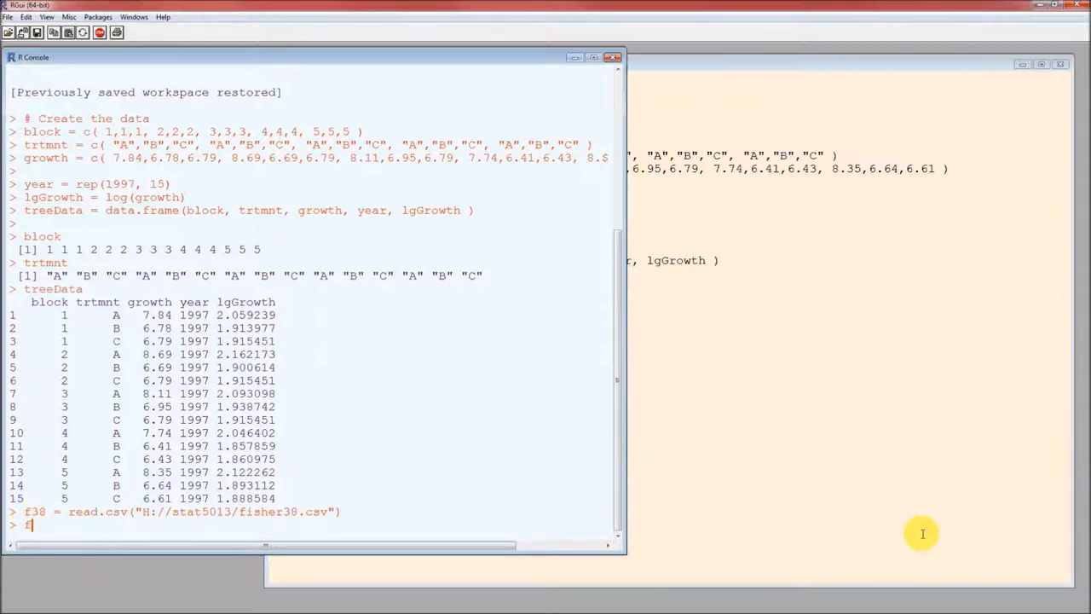
# Run the f38 import and print the 28-row fisher38 data.
pyautogui.write('38')
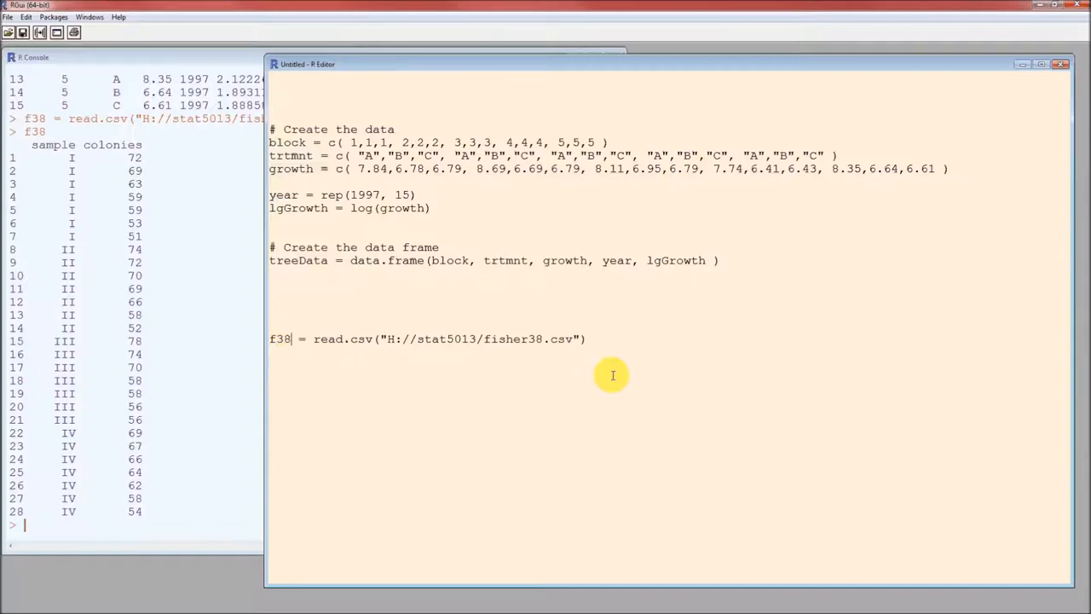
pyautogui.write('bob')
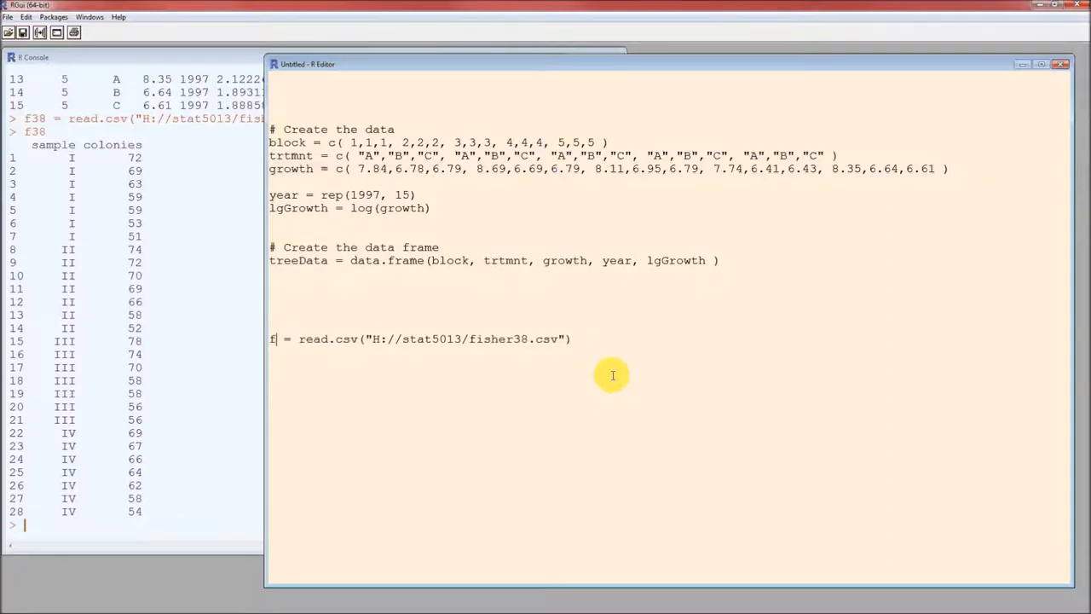
pyautogui.write('38')
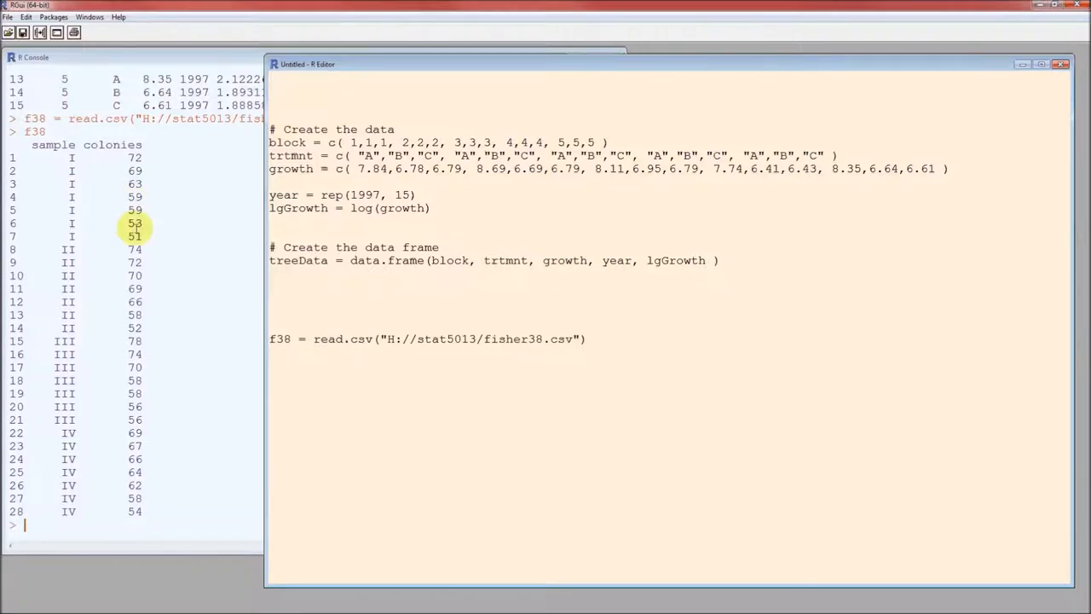
pyautogui.moveTo(328, 394)
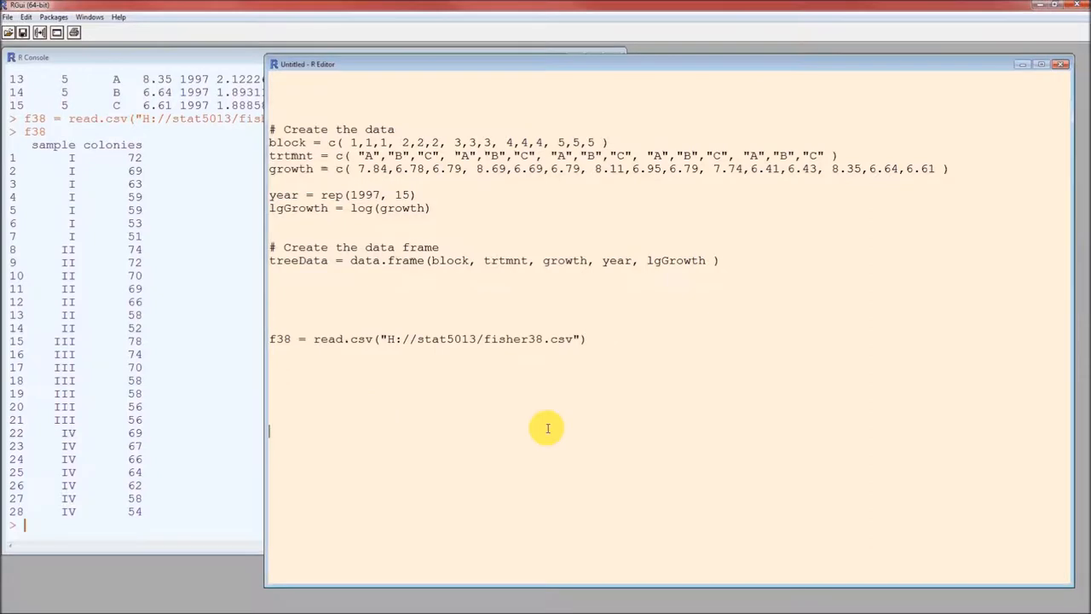
# Add sg = read.csv from the statgrades.csv web URL, highlighting sg and read.csv.
pyautogui.write('sg = read.csv("http://rfs.kvasaheim.com/data/statgrades.csv")')
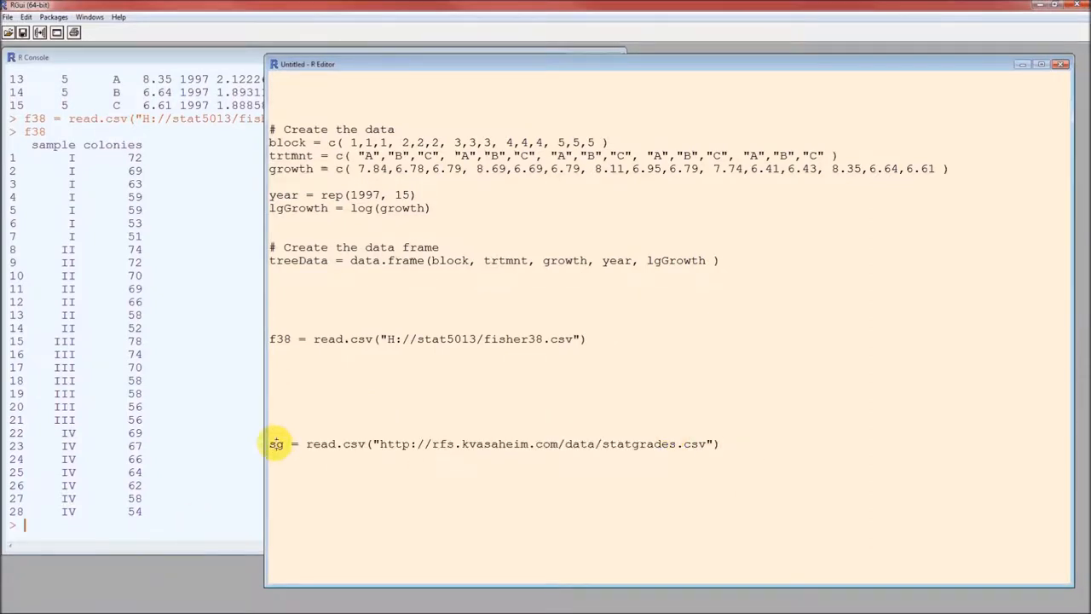
pyautogui.doubleClick(276, 444)
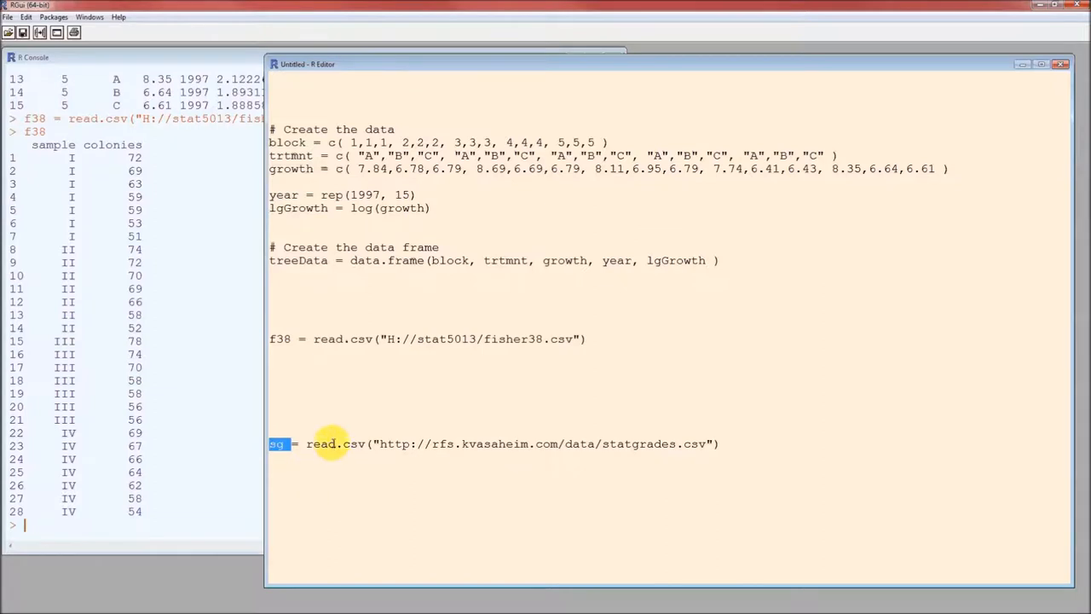
pyautogui.doubleClick(351, 443)
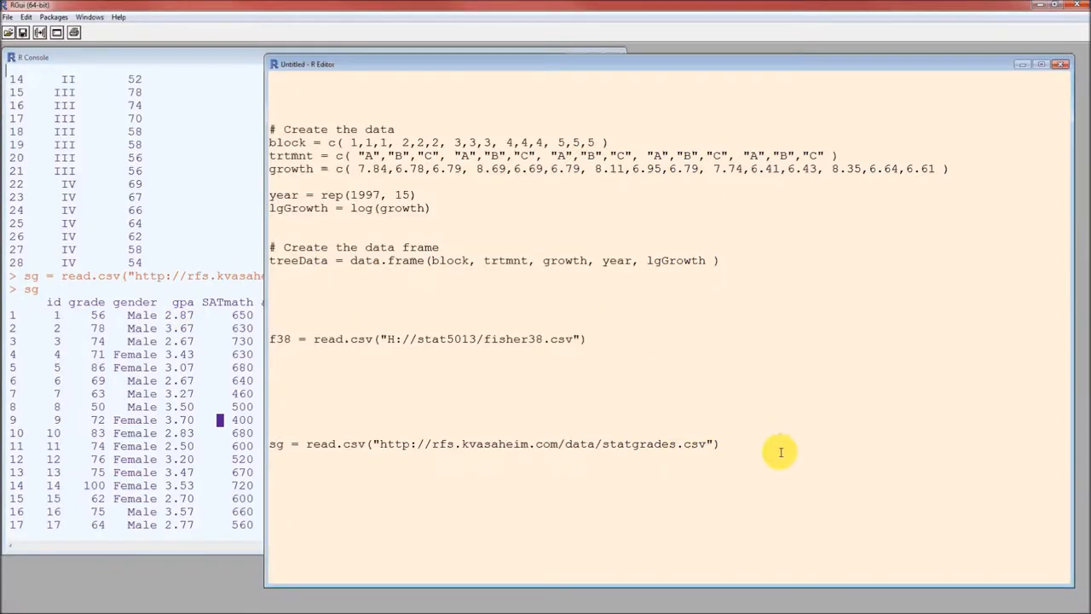
# Write gpa/4 on a new line below the sg import.
pyautogui.write('gpa/4')
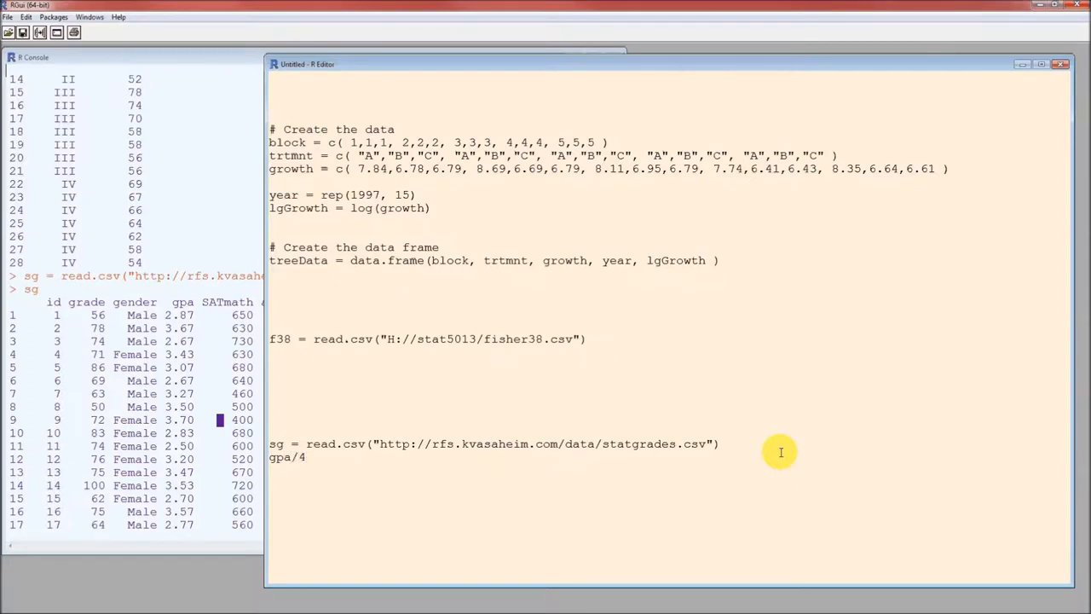
pyautogui.press('Return')
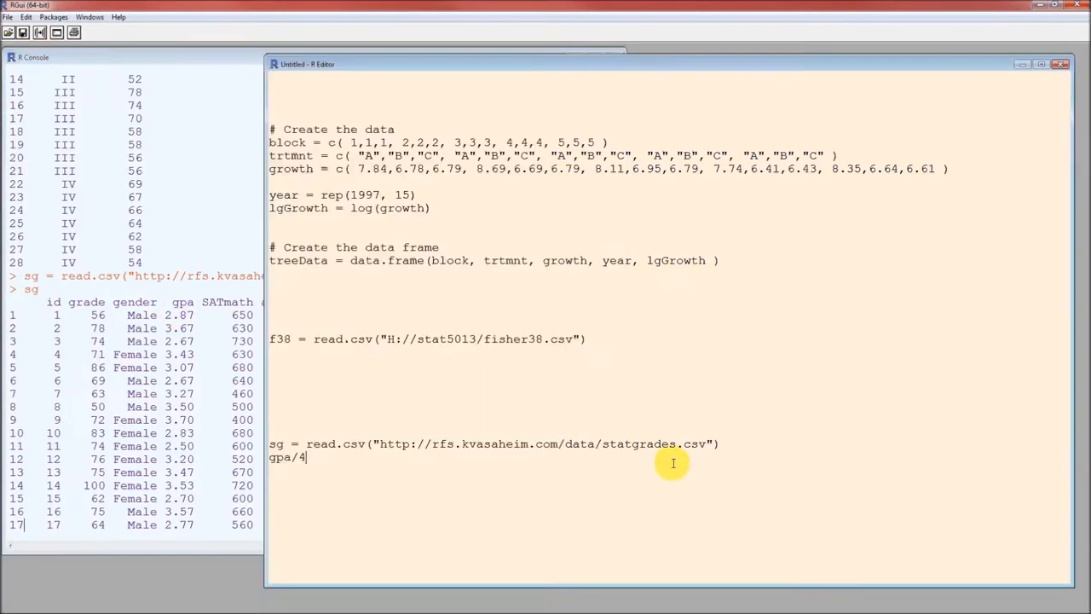
# Run gpa/4, hit object-not-found, and rerun it as sg$gpa/4.
pyautogui.write('sg$')
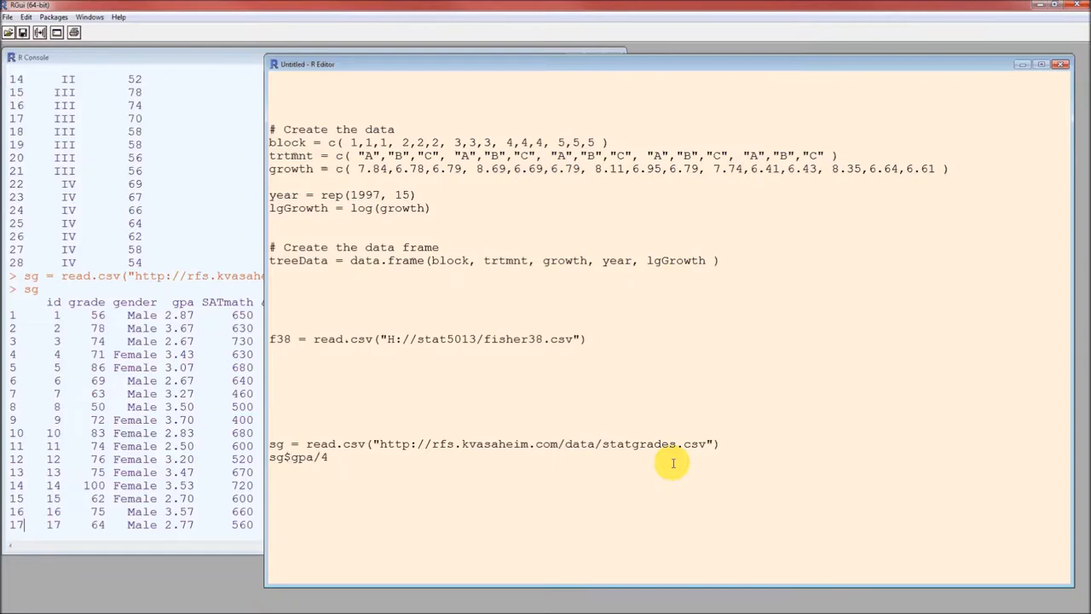
pyautogui.doubleClick(279, 458)
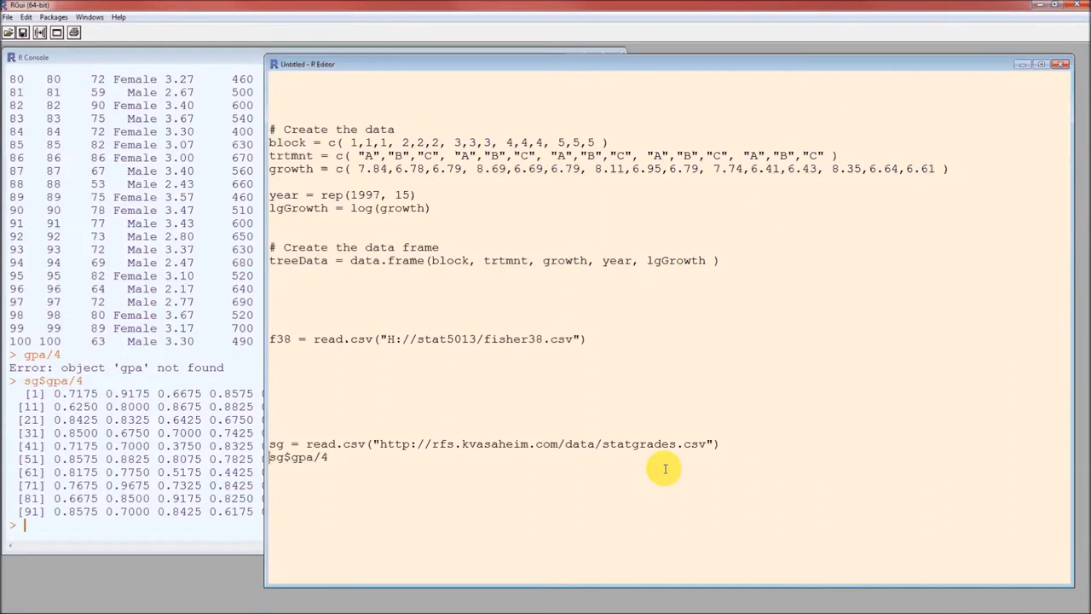
# Run sg$gpaPct = sg$gpa/4 and display sg in the console.
pyautogui.write('gpaPct =')
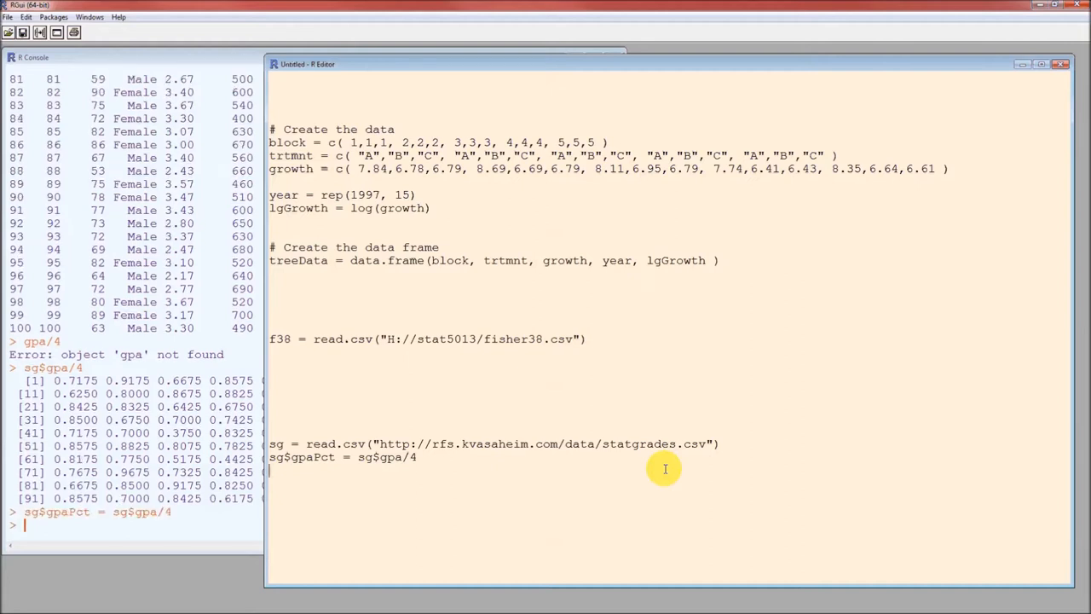
pyautogui.moveTo(482, 509)
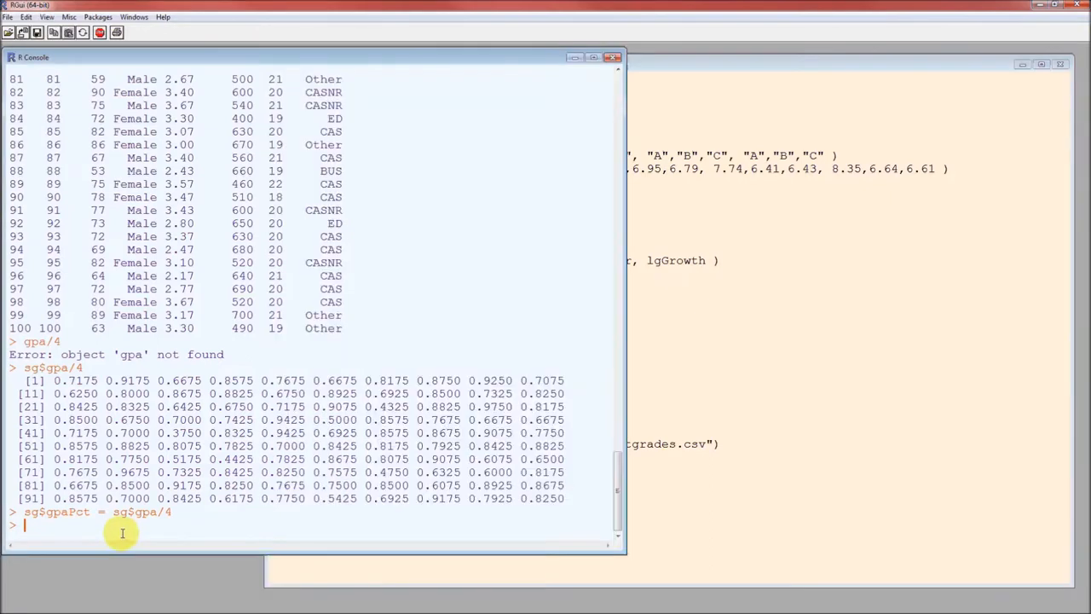
pyautogui.write('sg')
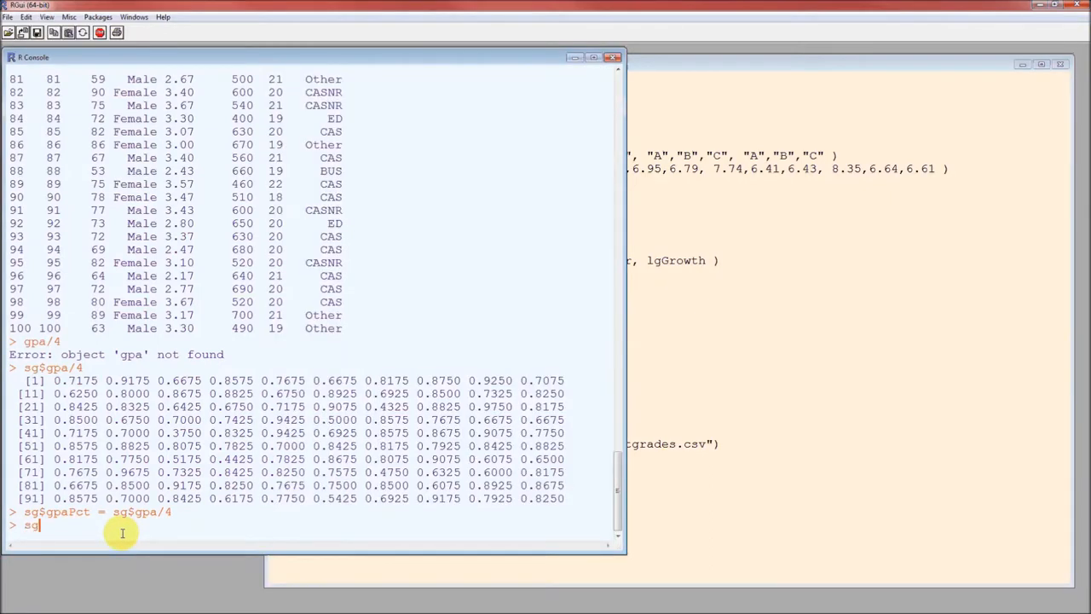